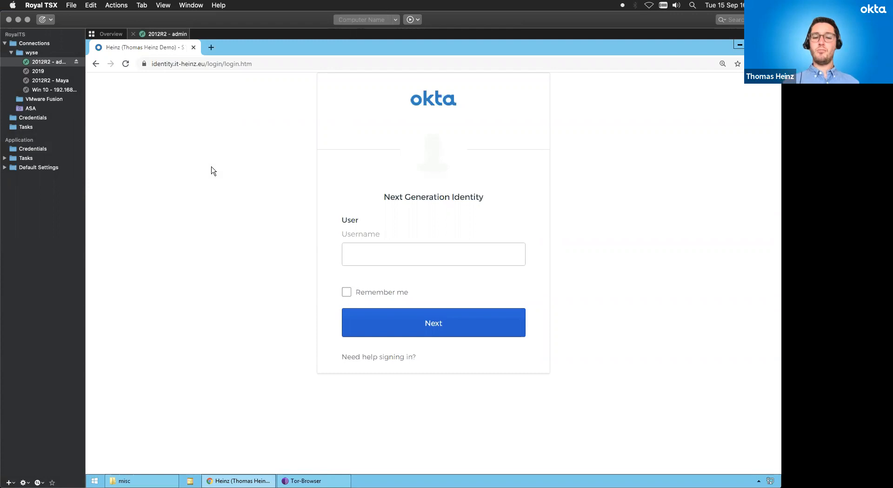
{"action": "mouse_move", "coordinate": [391, 247]}
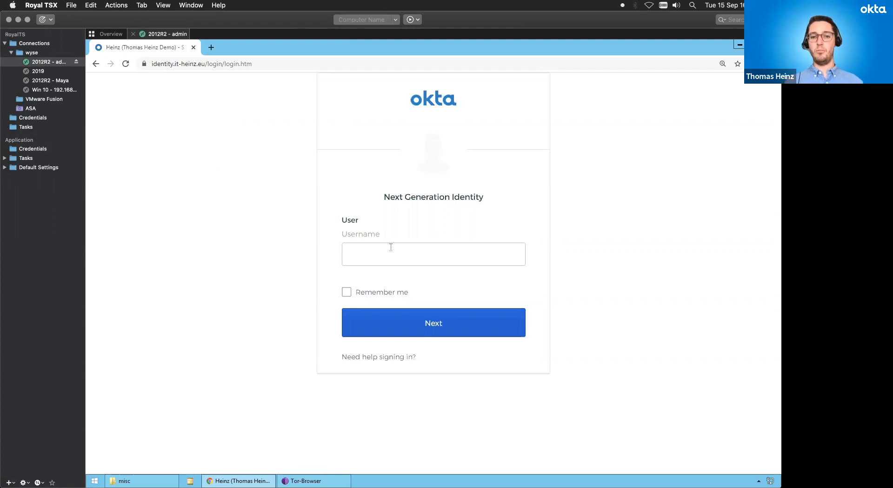
Step: Sign in as johndoe and land on the My Apps dashboard with Asana, Salesforce and Okta Advanced Server Access
{"action": "left_click", "coordinate": [433, 254]}
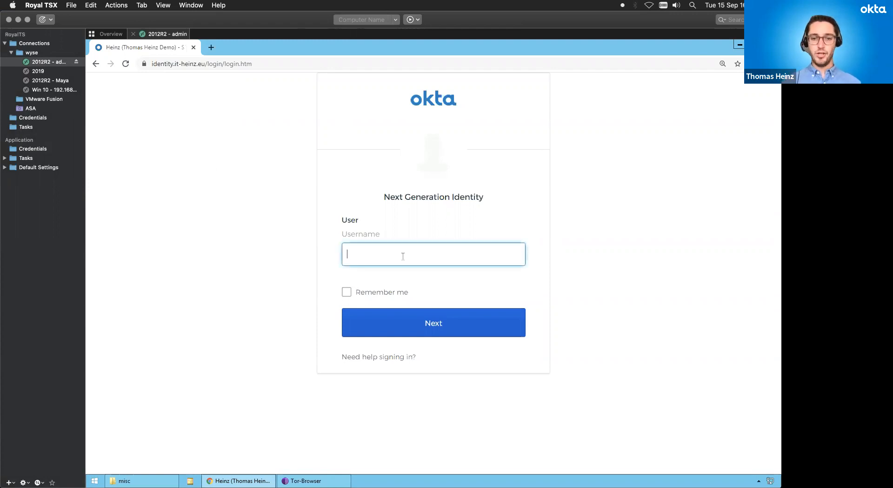
{"action": "type", "text": "johndoe"}
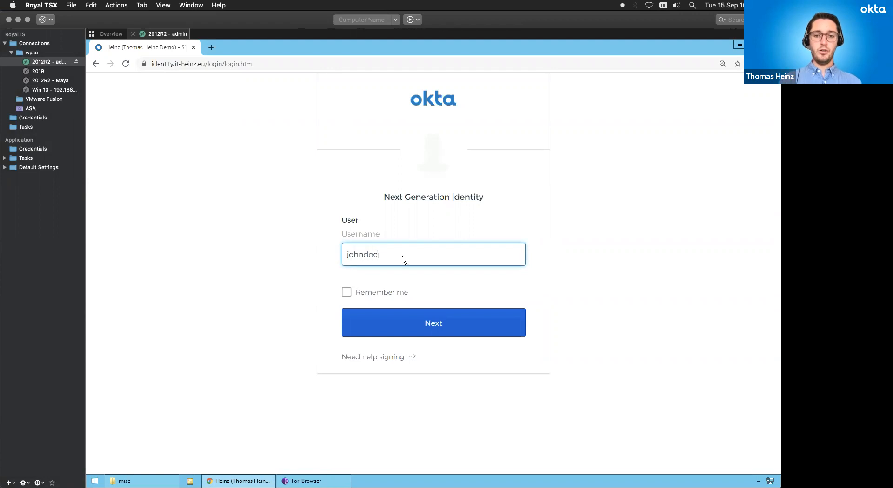
{"action": "left_click", "coordinate": [433, 323]}
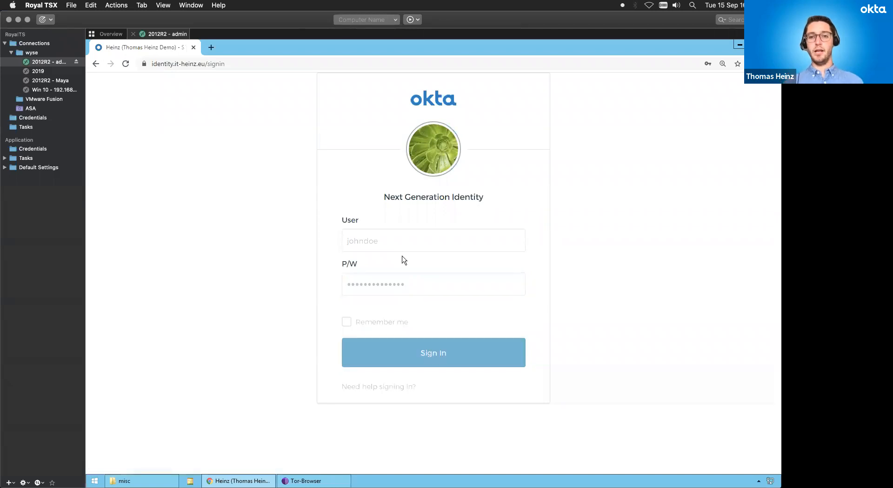
{"action": "left_click", "coordinate": [432, 352]}
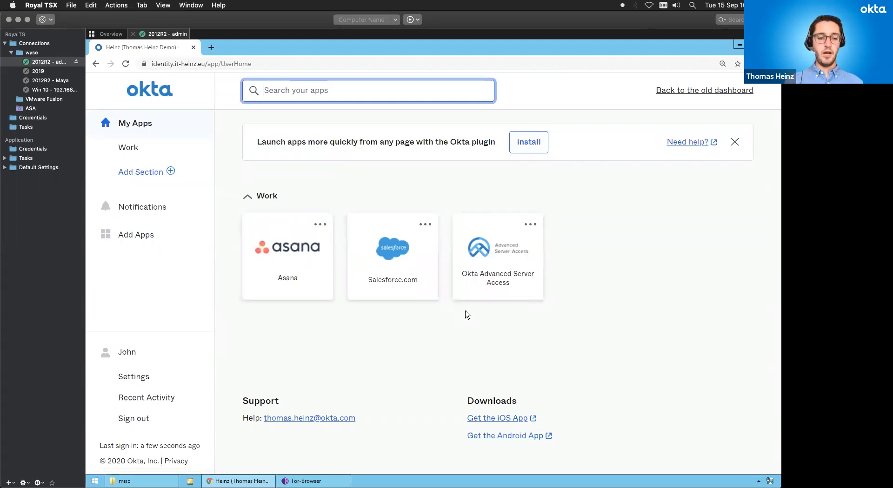
{"action": "mouse_move", "coordinate": [531, 327]}
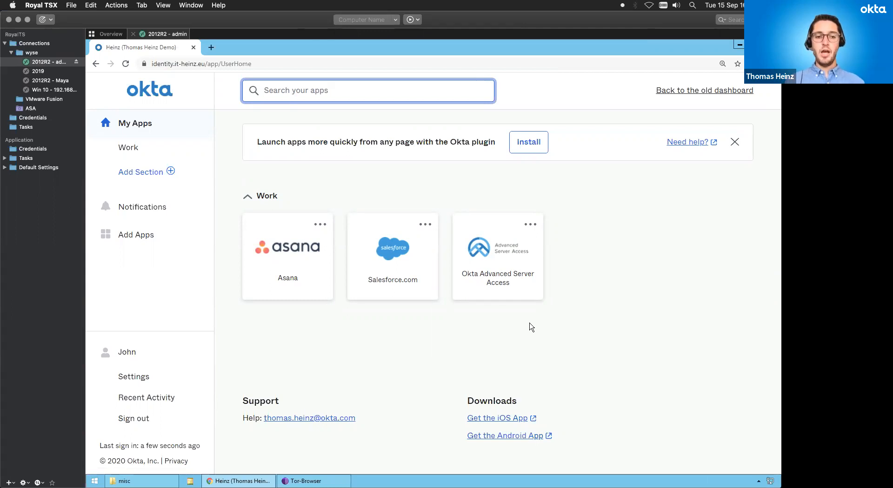
{"action": "mouse_move", "coordinate": [516, 330]}
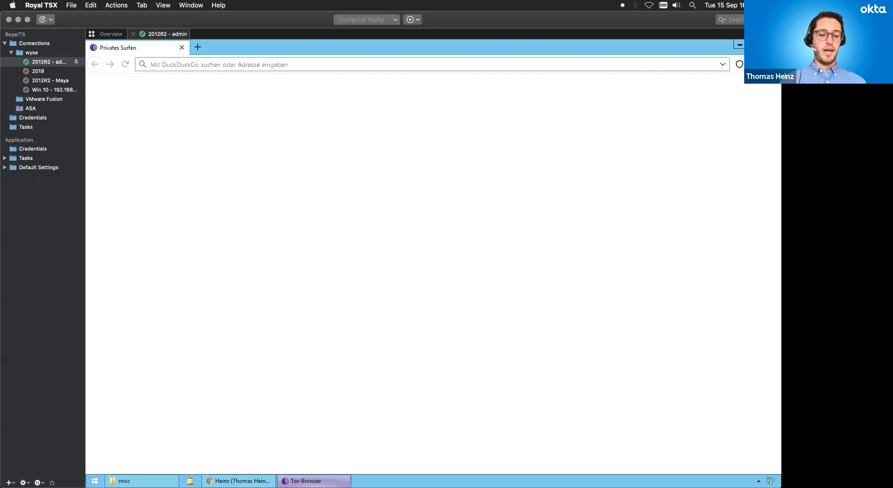
{"action": "type", "text": "https://okta.zoom.us/my/oktalive?pwd=THpsT2t5bWZsc1RXL2wxSFI0MDVrUT09"}
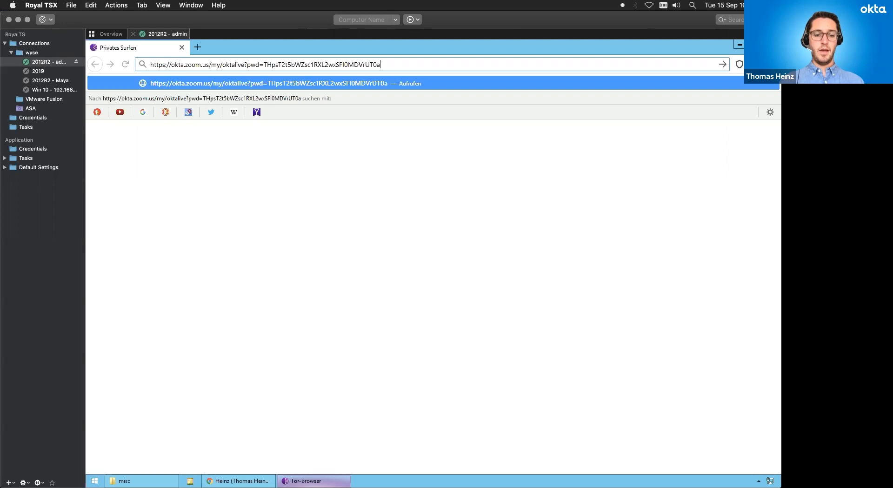
{"action": "type", "text": "id"}
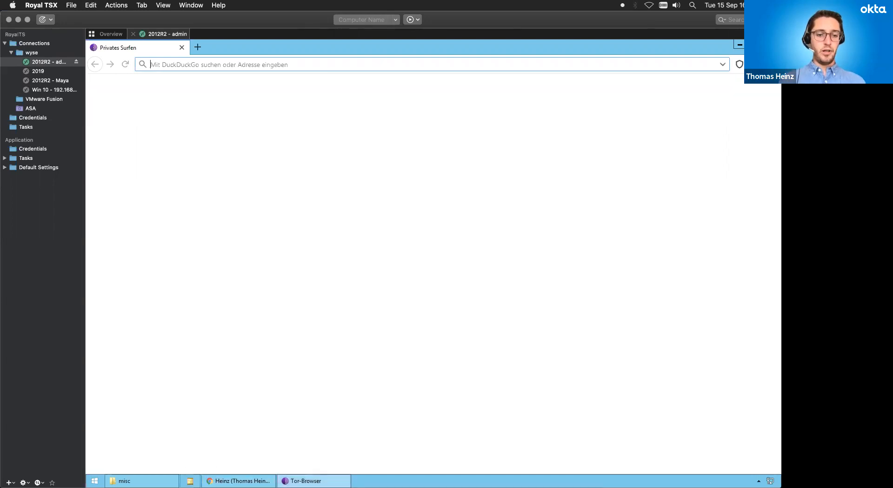
{"action": "type", "text": "identity.it-heinz.eu/login/login.htm"}
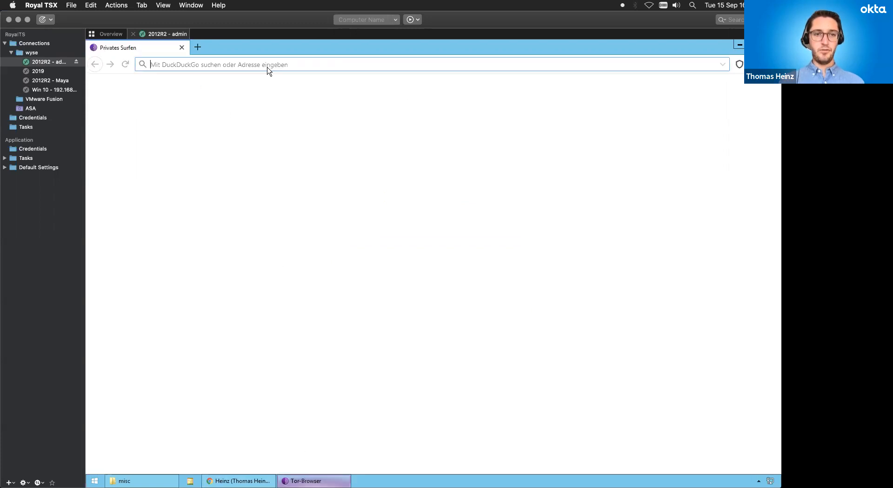
{"action": "type", "text": "https://identity.it-heinz.eu/login/login.htm"}
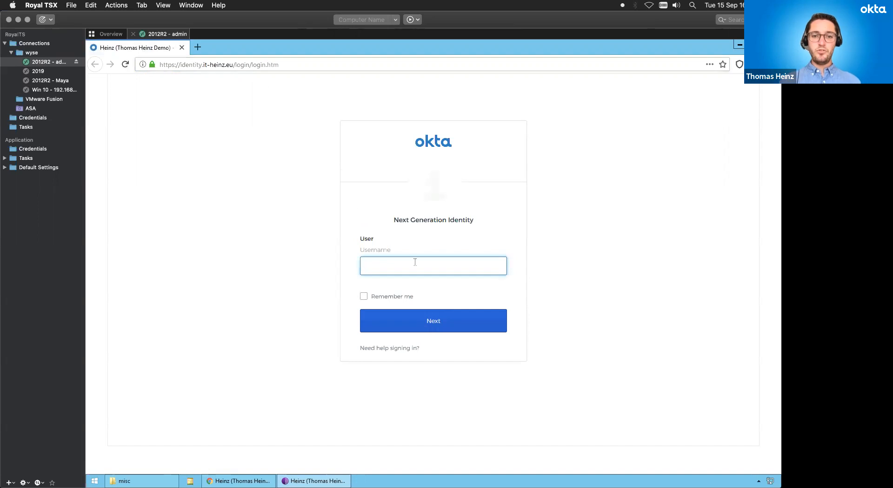
Step: Attempt sign-in as johndoe from Tor, get the Unable to sign in error, and switch back to the admin console
{"action": "type", "text": "johndo"}
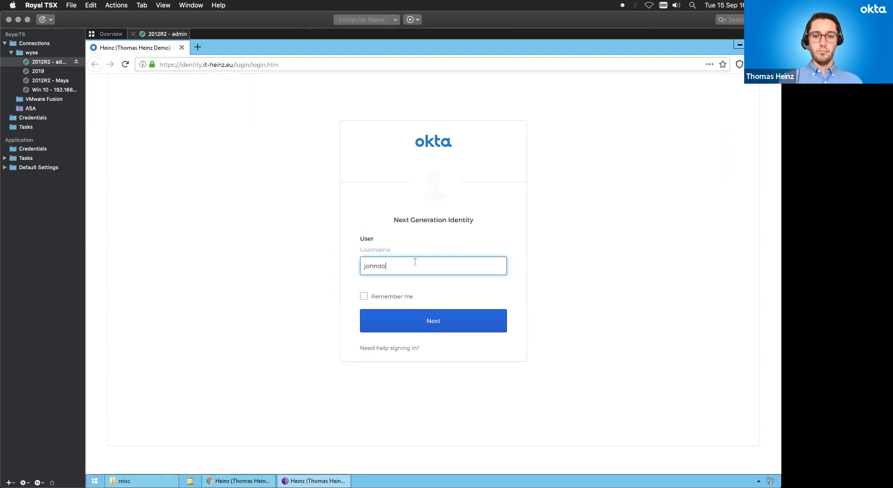
{"action": "left_click", "coordinate": [433, 320]}
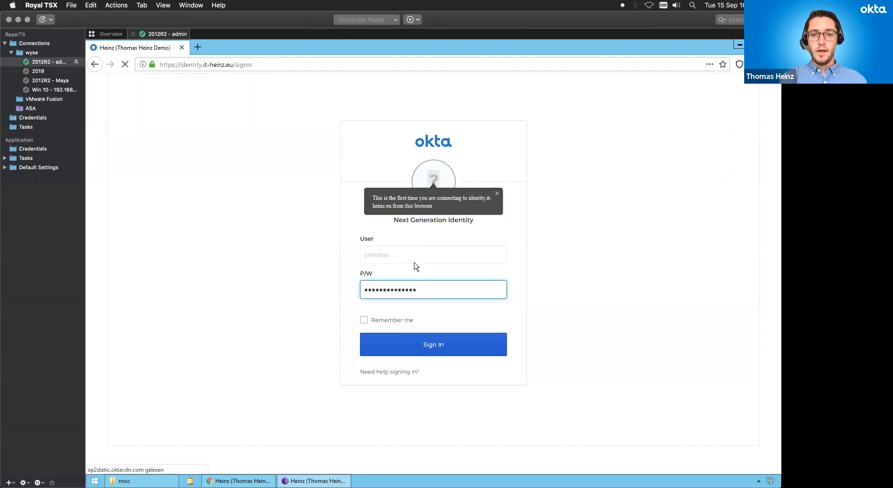
{"action": "left_click", "coordinate": [432, 344]}
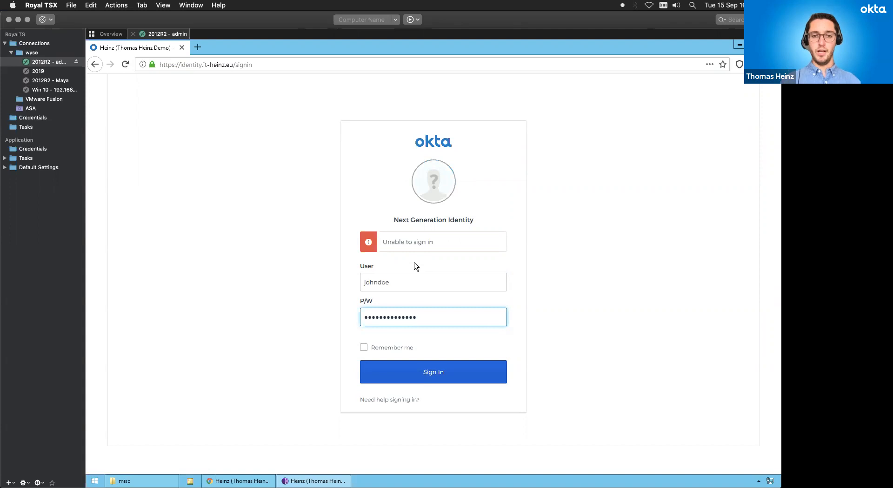
{"action": "key", "text": "cmd+tab"}
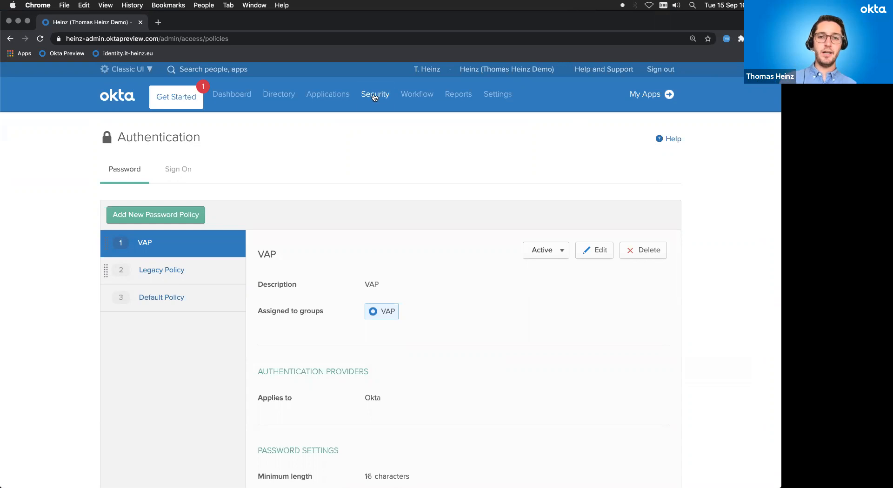
Step: Review the Tor anonymizer proxy dynamic zone under Security > Networks and close it without changes
{"action": "left_click", "coordinate": [376, 244]}
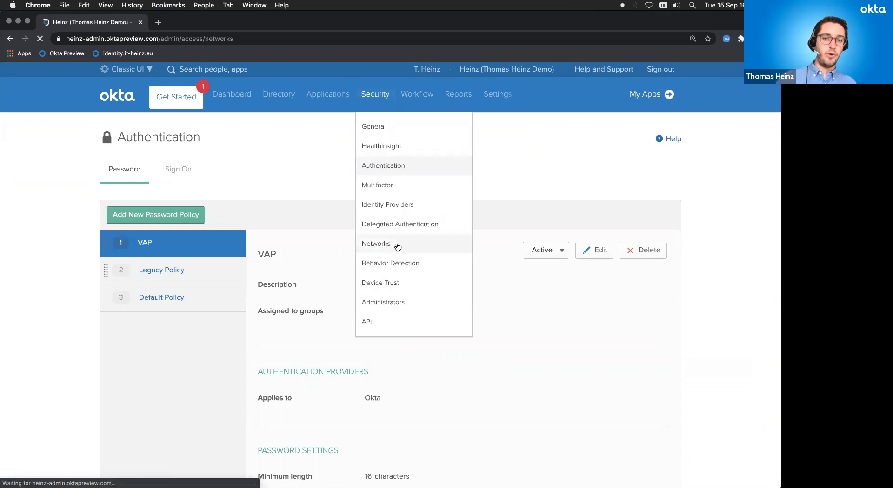
{"action": "left_click", "coordinate": [376, 243]}
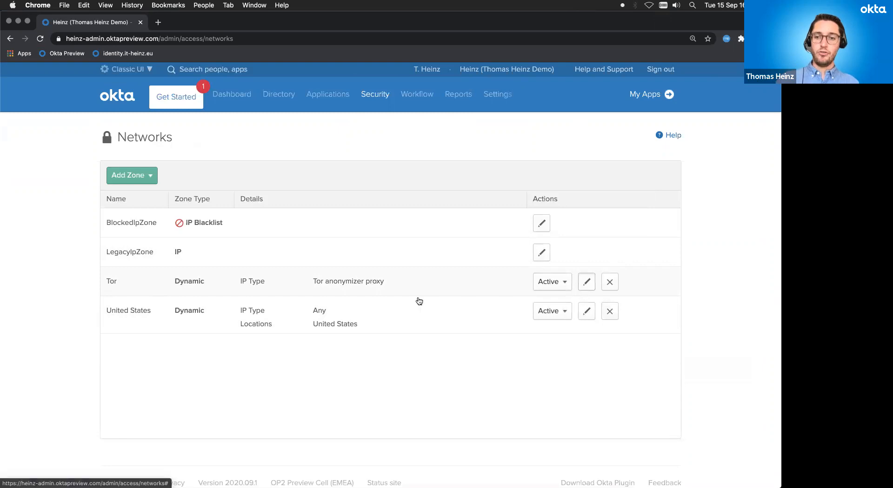
{"action": "left_click", "coordinate": [586, 282]}
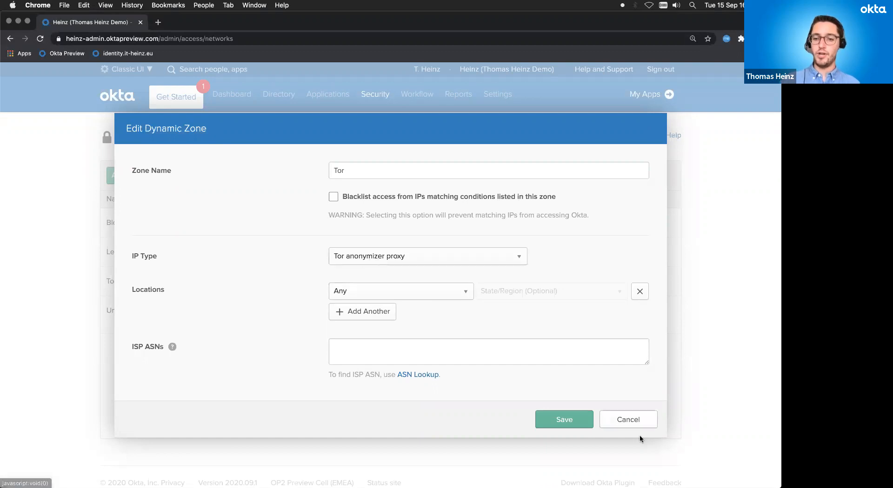
{"action": "left_click", "coordinate": [628, 420]}
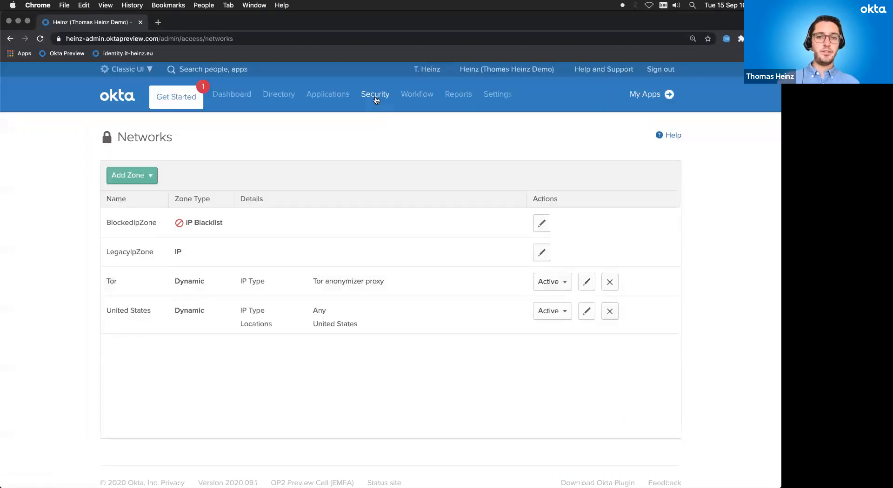
{"action": "left_click", "coordinate": [375, 94]}
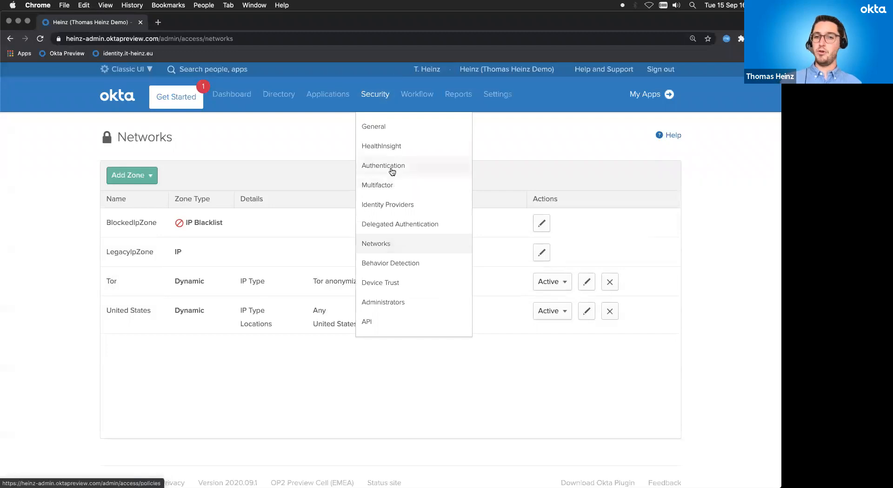
Step: Show the Default sign-on policy's rules under Security > Authentication > Sign On
{"action": "left_click", "coordinate": [383, 166]}
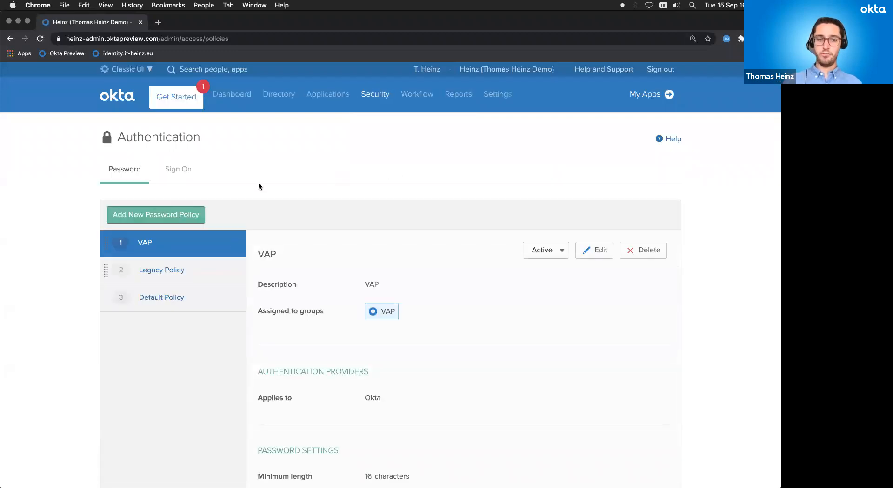
{"action": "left_click", "coordinate": [179, 169]}
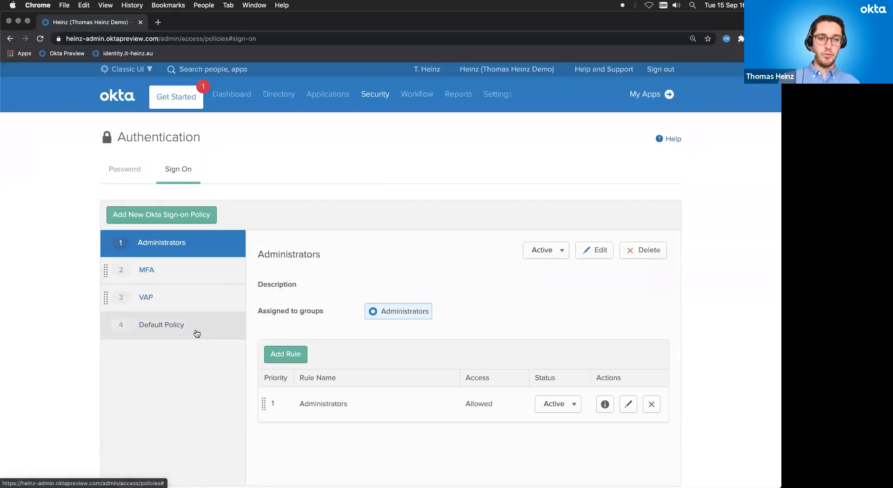
{"action": "left_click", "coordinate": [161, 325]}
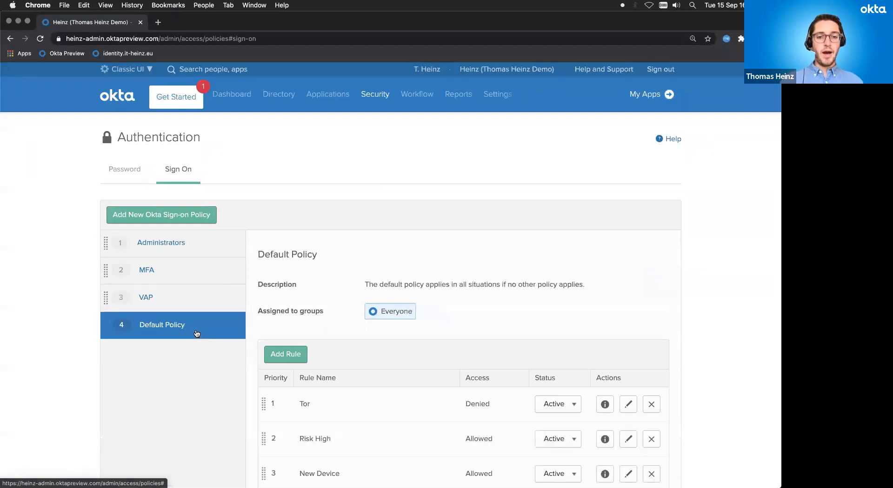
{"action": "mouse_move", "coordinate": [319, 322]}
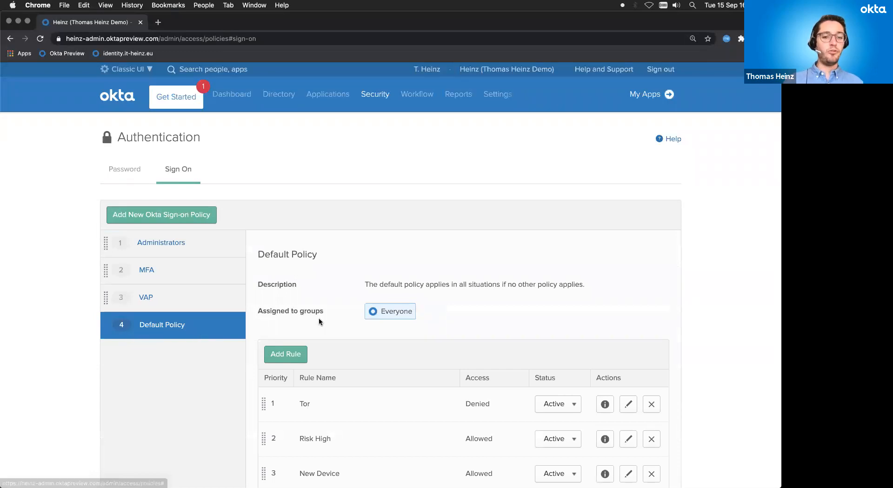
{"action": "scroll", "scroll_direction": "down", "scroll_amount": 3}
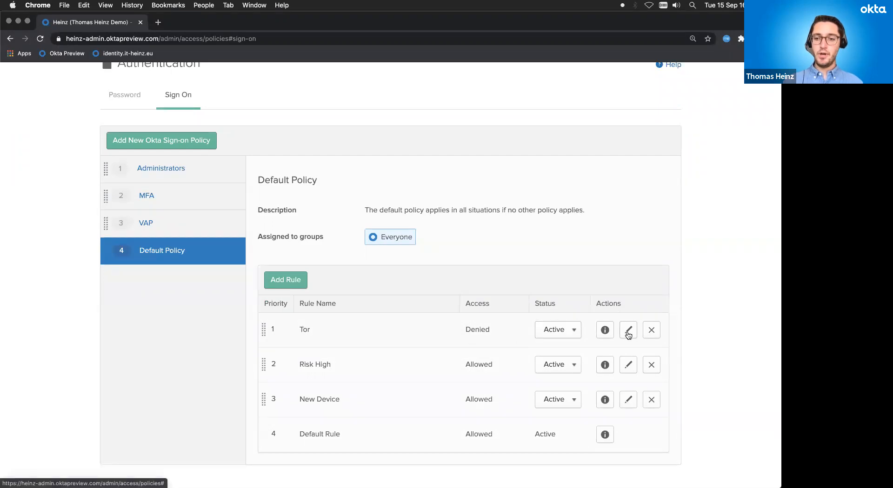
Step: Review the Tor rule denying access from the Tor zone and close it unchanged
{"action": "left_click", "coordinate": [628, 330]}
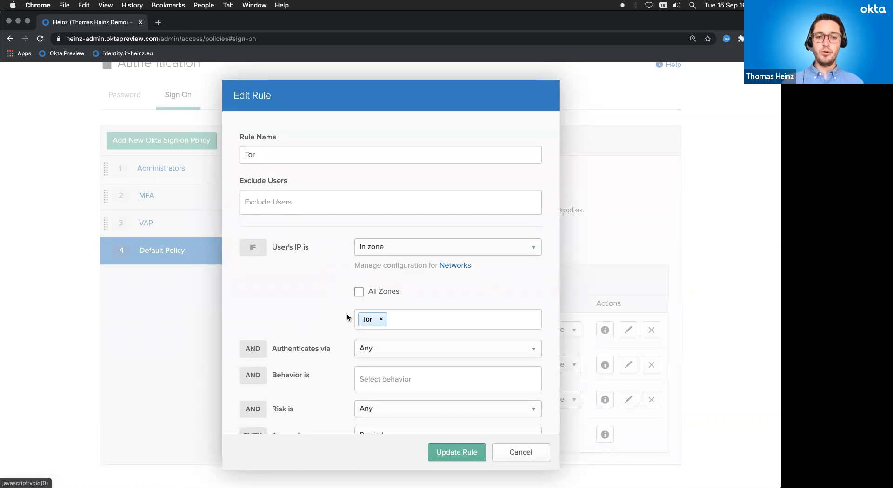
{"action": "scroll", "scroll_direction": "down", "scroll_amount": 3}
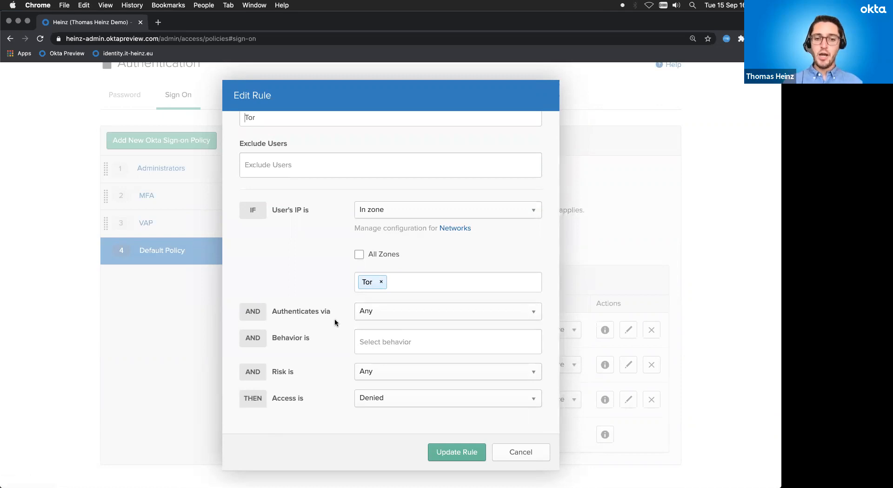
{"action": "mouse_move", "coordinate": [277, 382]}
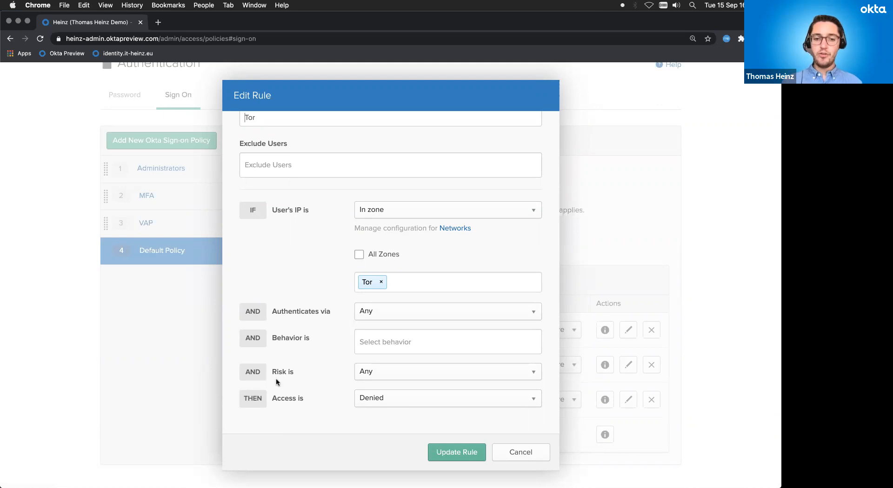
{"action": "mouse_move", "coordinate": [362, 404]}
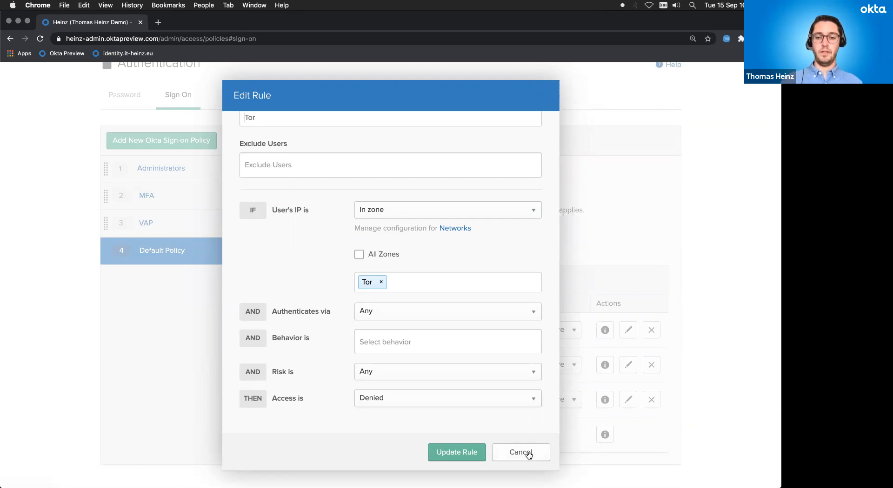
{"action": "left_click", "coordinate": [520, 452]}
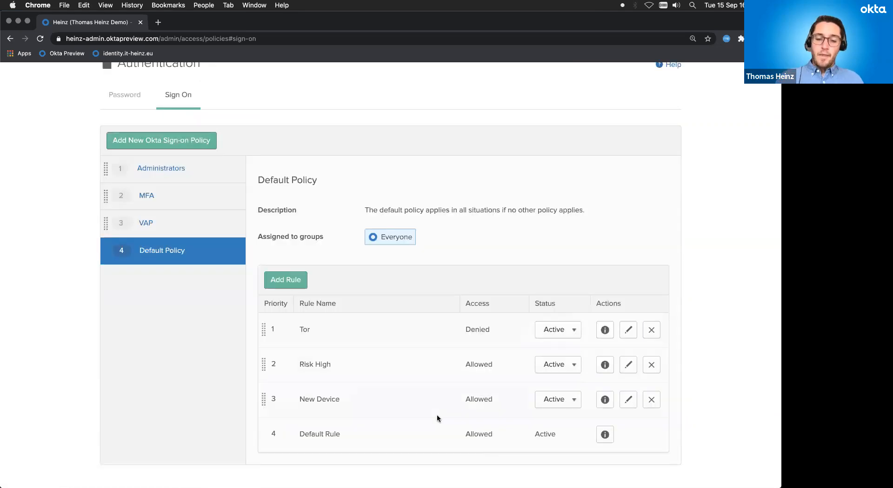
{"action": "mouse_move", "coordinate": [340, 388]}
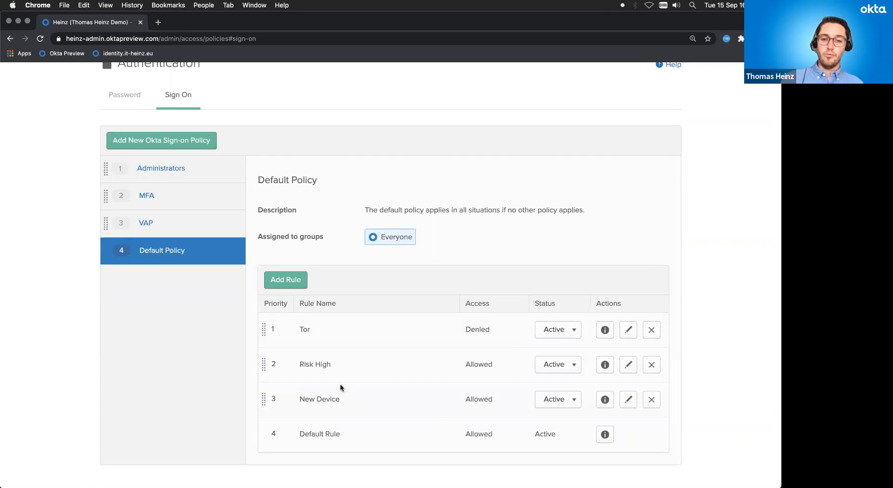
{"action": "mouse_move", "coordinate": [301, 402]}
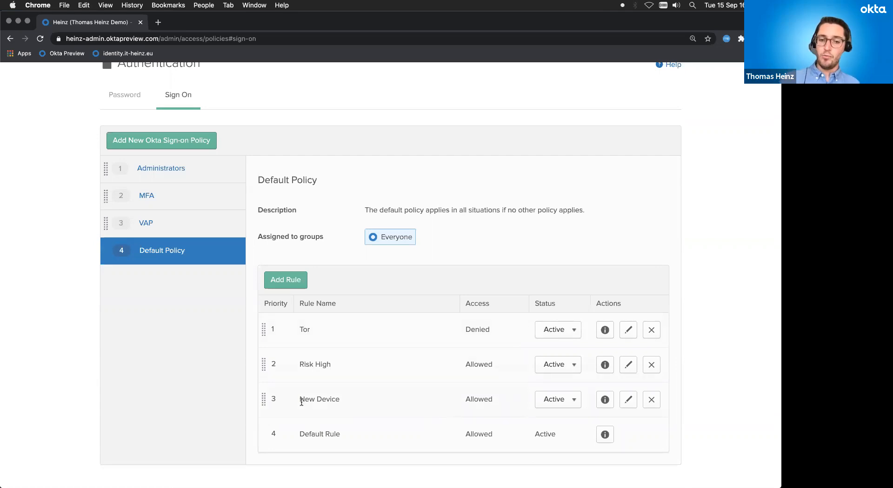
{"action": "mouse_move", "coordinate": [342, 402]}
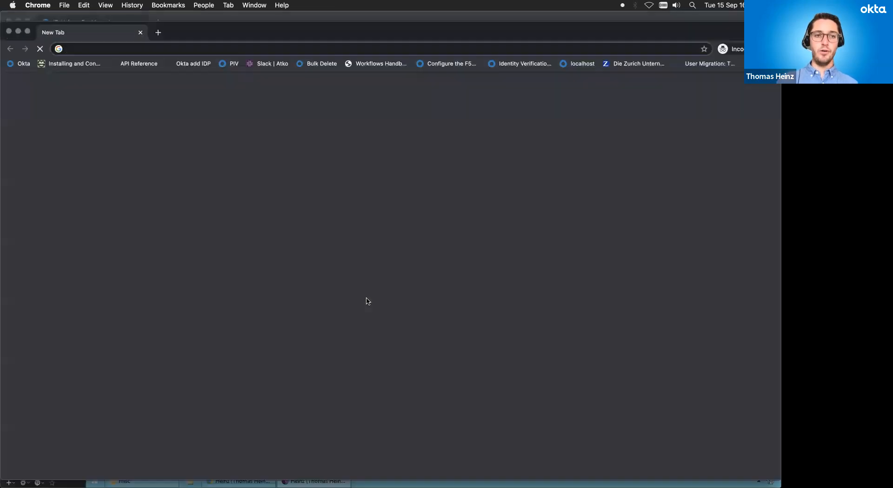
Step: Sign in as johndoe at identity.it-heinz.eu and reach the Okta Verify push challenge
{"action": "type", "text": "https://identity.it-heinz.eu/login/login.htm"}
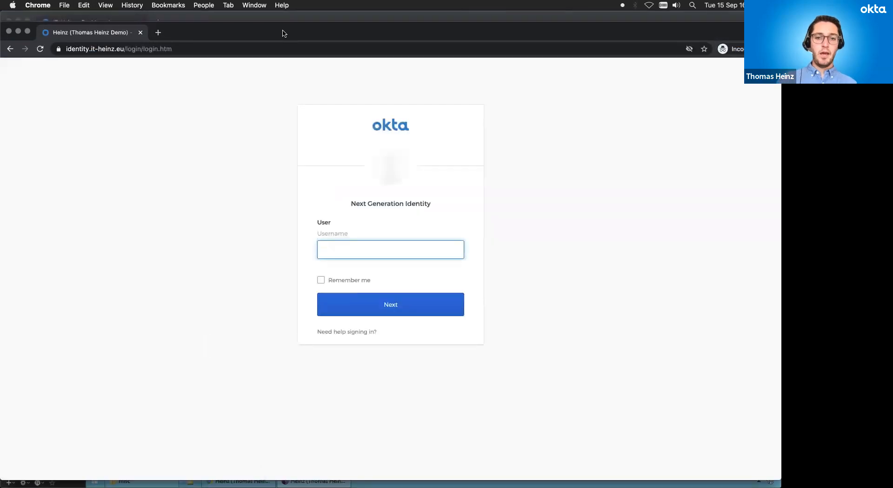
{"action": "type", "text": "johndoe"}
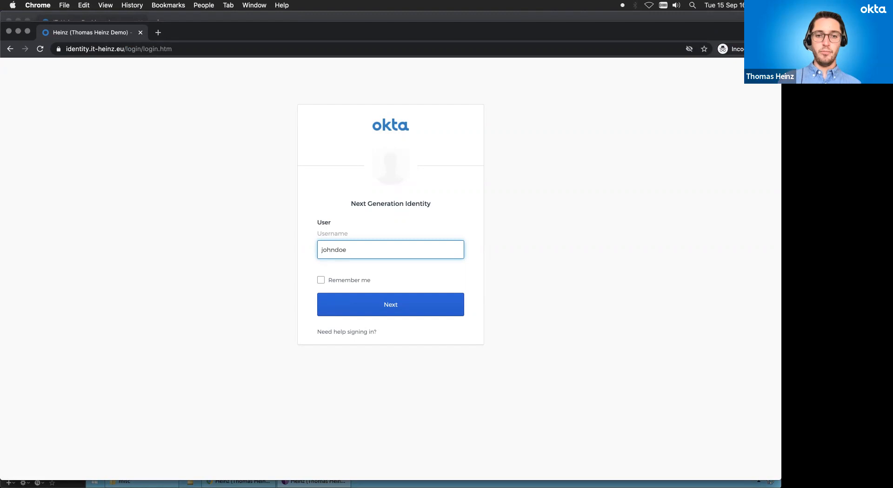
{"action": "type", "text": "••"}
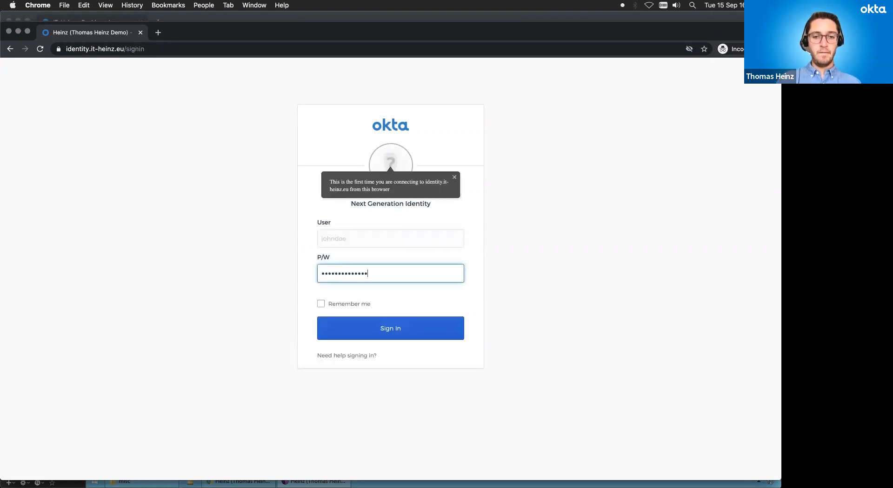
{"action": "left_click", "coordinate": [390, 328]}
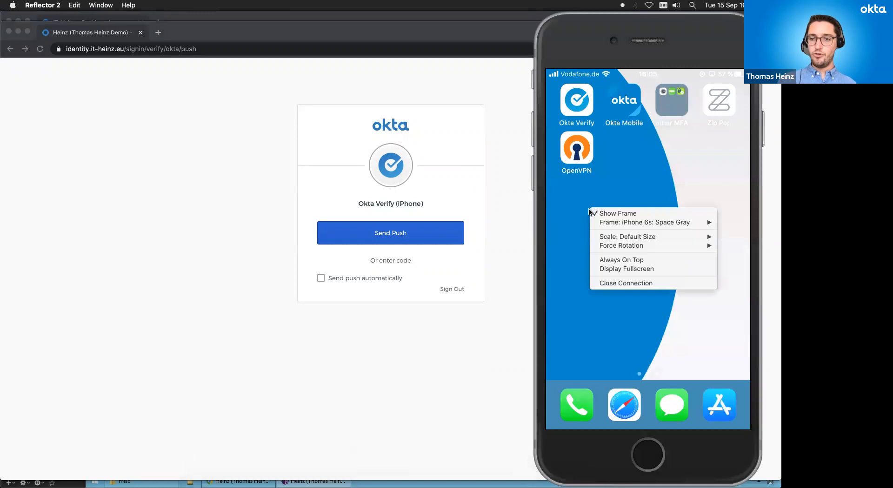
Step: Send the Okta Verify push to the phone and return to the Default Policy's sign-on rules
{"action": "left_click", "coordinate": [617, 265]}
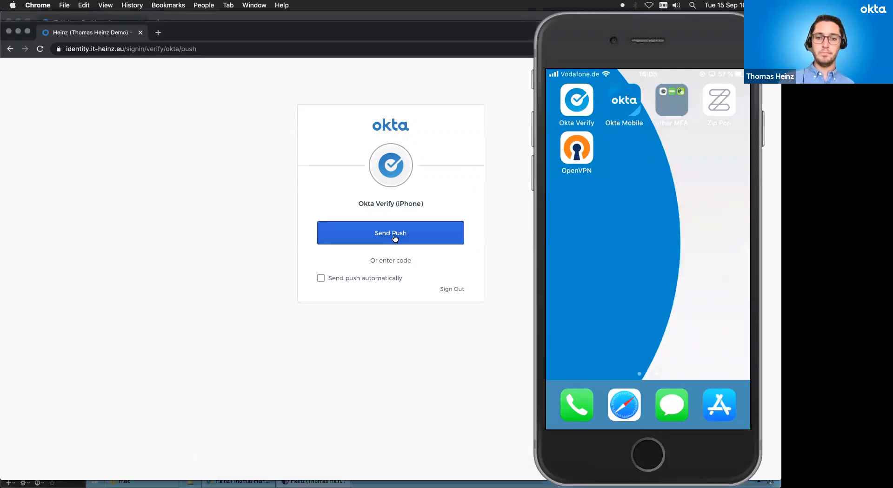
{"action": "left_click", "coordinate": [389, 233]}
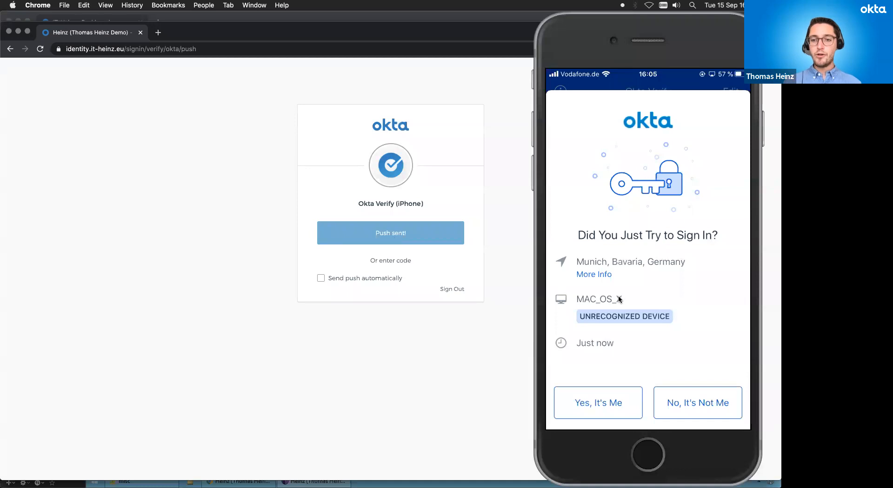
{"action": "mouse_move", "coordinate": [593, 302]}
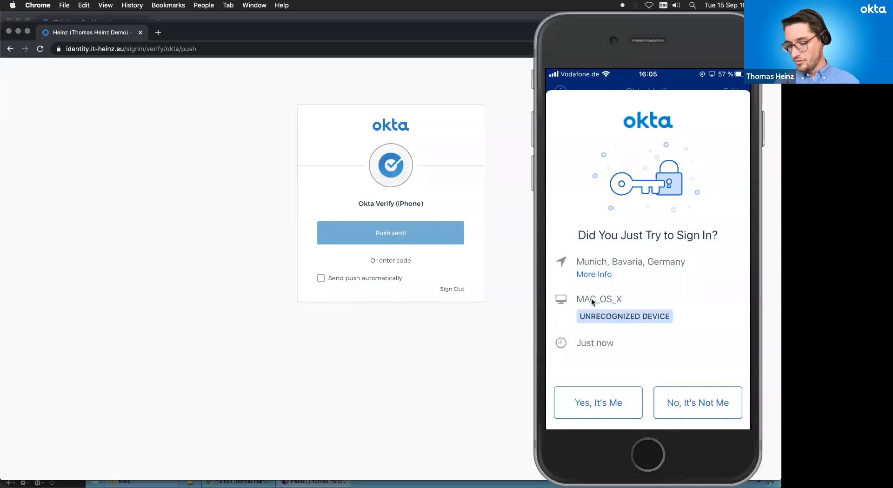
{"action": "left_click", "coordinate": [597, 403]}
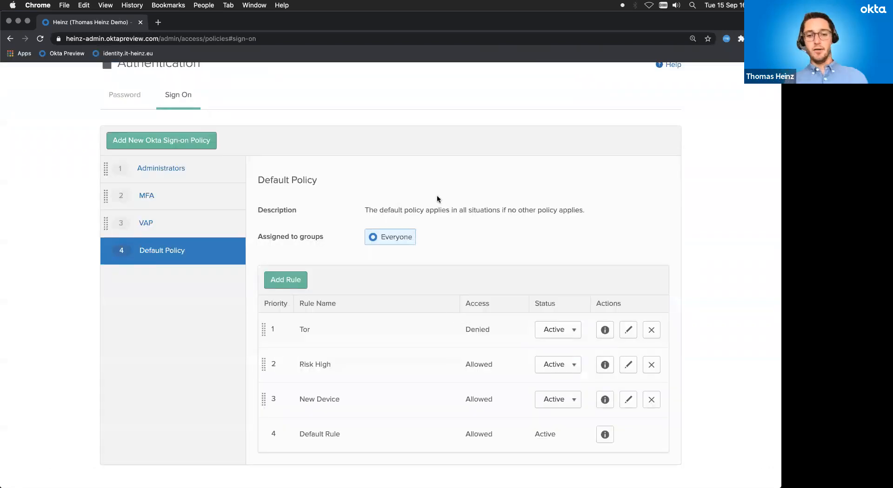
{"action": "mouse_move", "coordinate": [355, 223]}
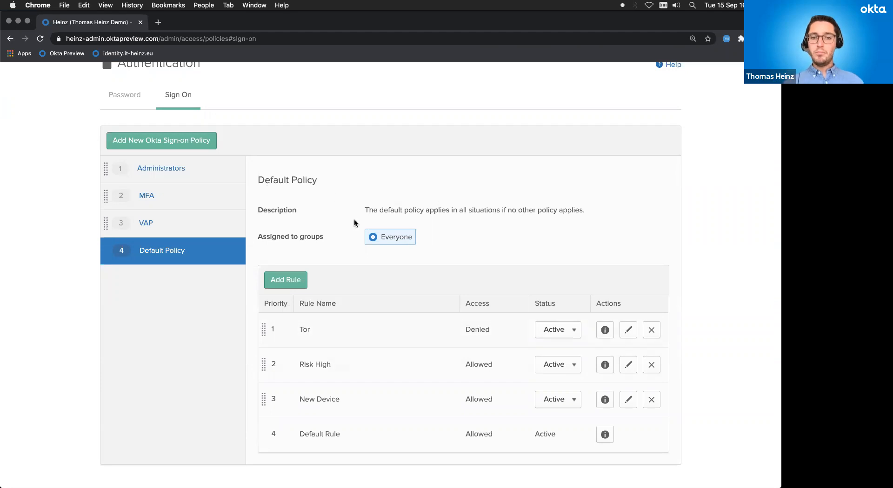
{"action": "mouse_move", "coordinate": [381, 342]}
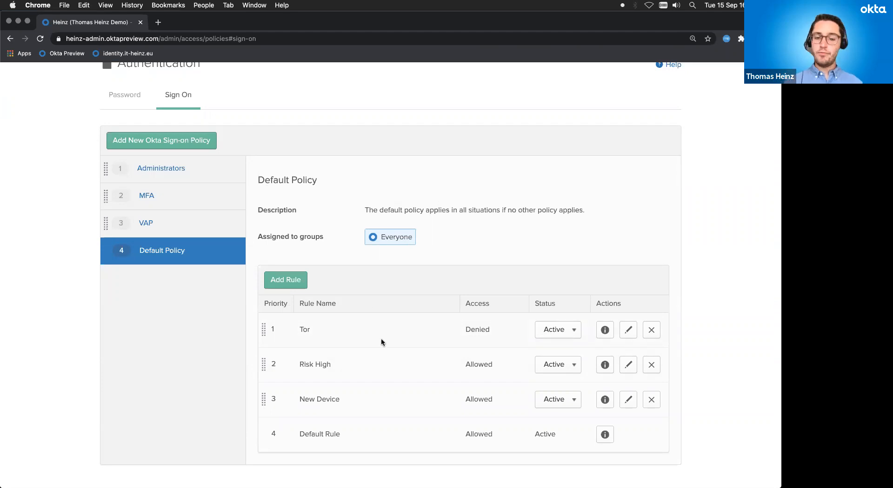
{"action": "mouse_move", "coordinate": [351, 390]}
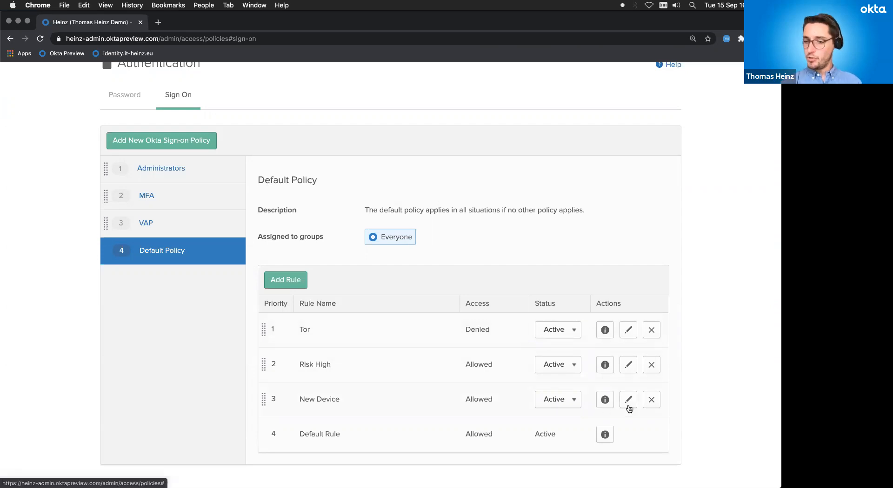
{"action": "left_click", "coordinate": [628, 399]}
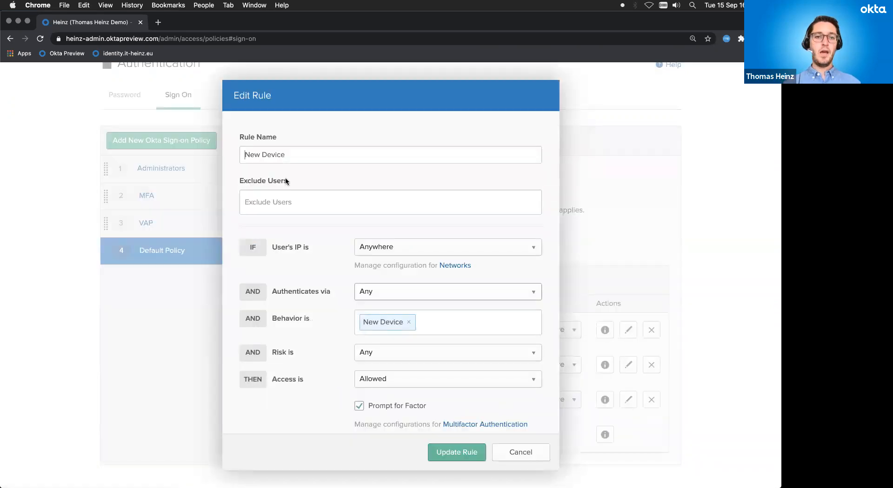
{"action": "mouse_move", "coordinate": [333, 251]}
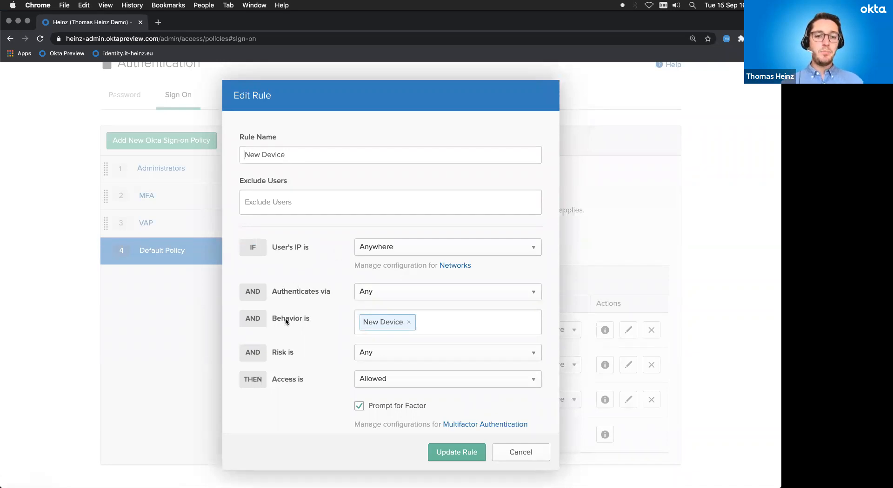
{"action": "mouse_move", "coordinate": [362, 349]}
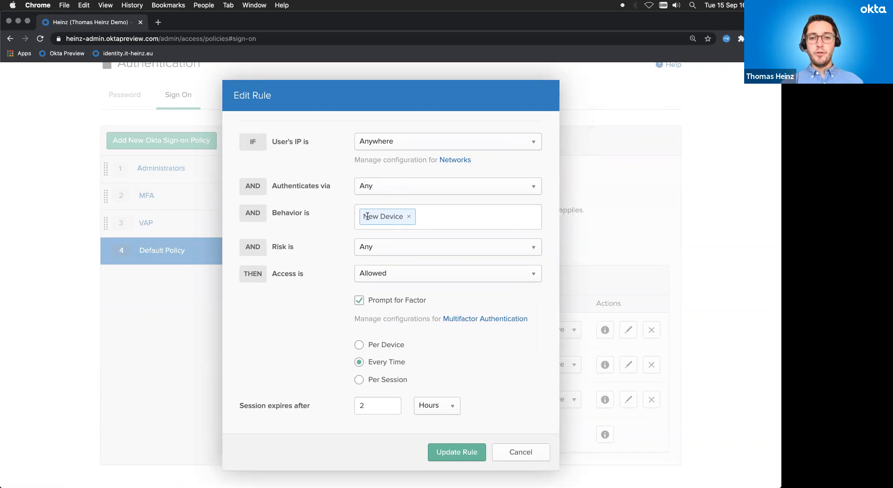
{"action": "mouse_move", "coordinate": [278, 281]}
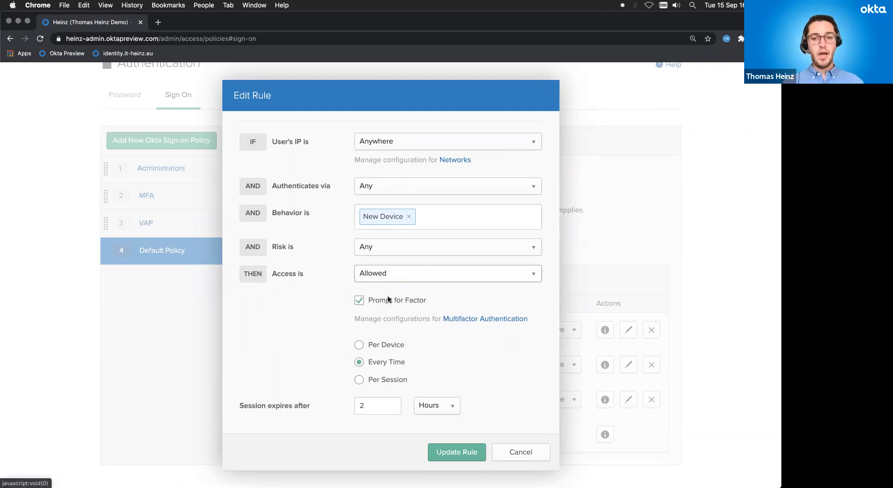
{"action": "left_click", "coordinate": [359, 299]}
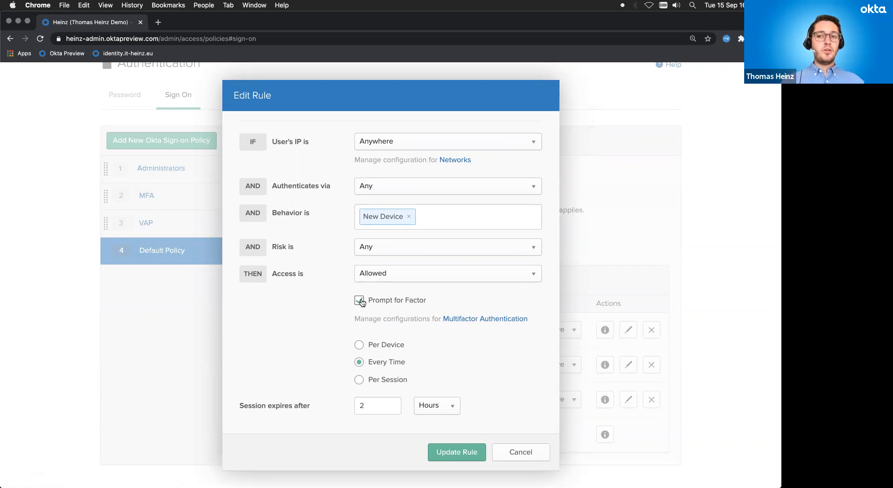
{"action": "left_click", "coordinate": [359, 300]}
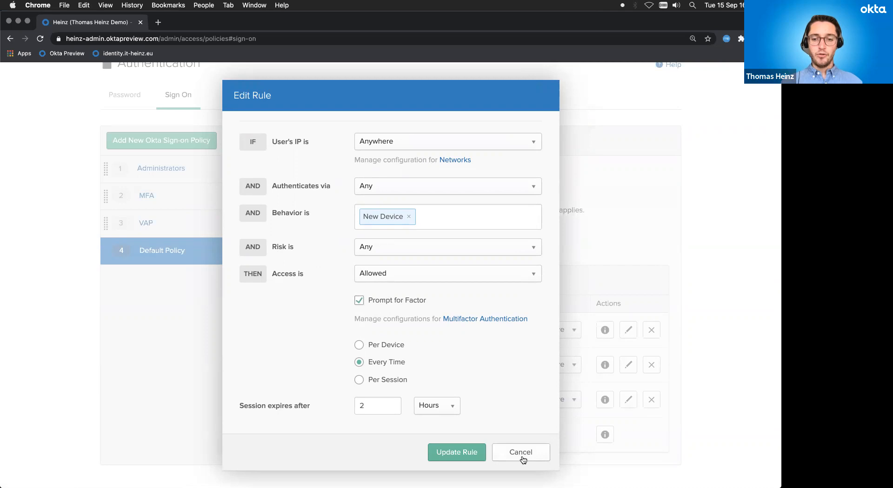
{"action": "left_click", "coordinate": [520, 452]}
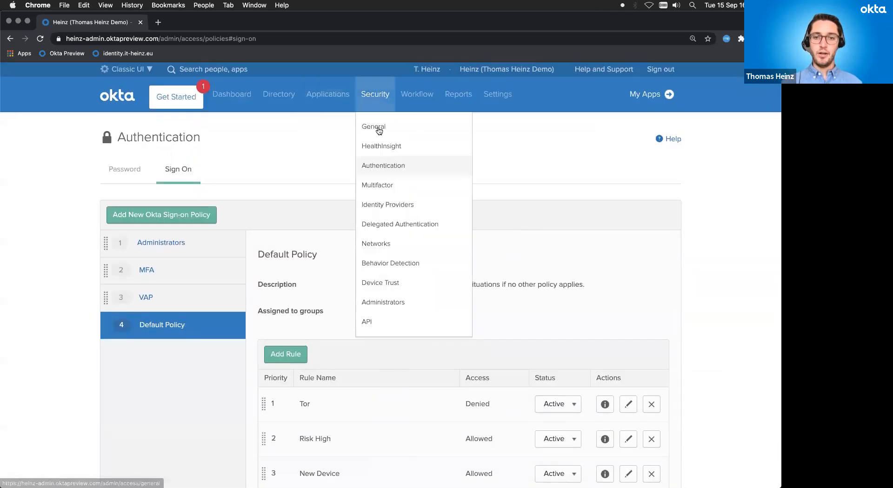
Step: Review Multifactor factor enrollment, then show the Behavior Detection list of New City, New Device and other behaviors
{"action": "left_click", "coordinate": [377, 185]}
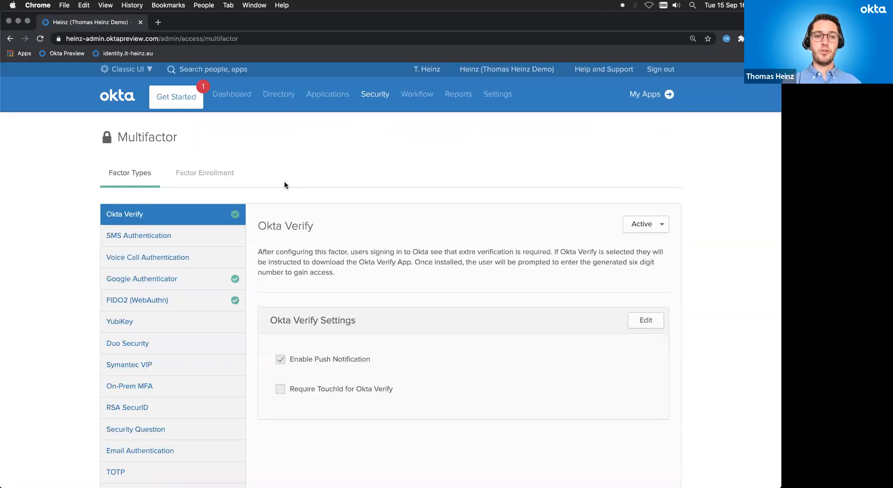
{"action": "left_click", "coordinate": [205, 172]}
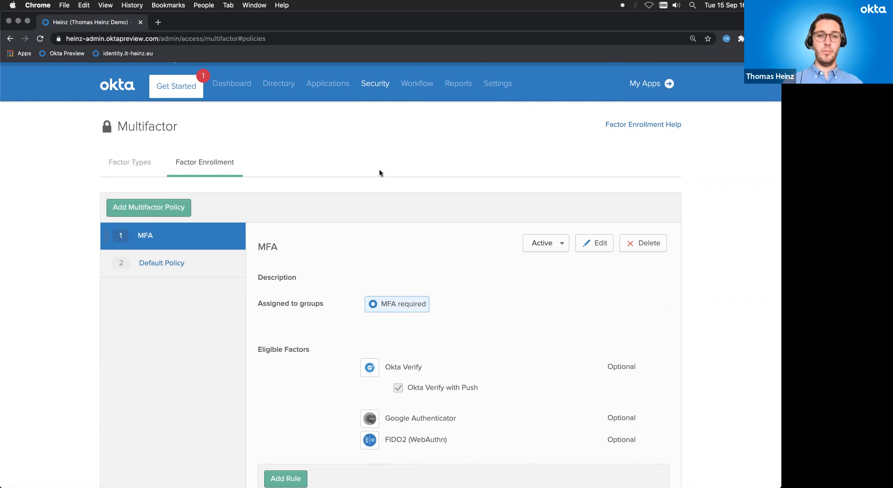
{"action": "mouse_move", "coordinate": [371, 165]}
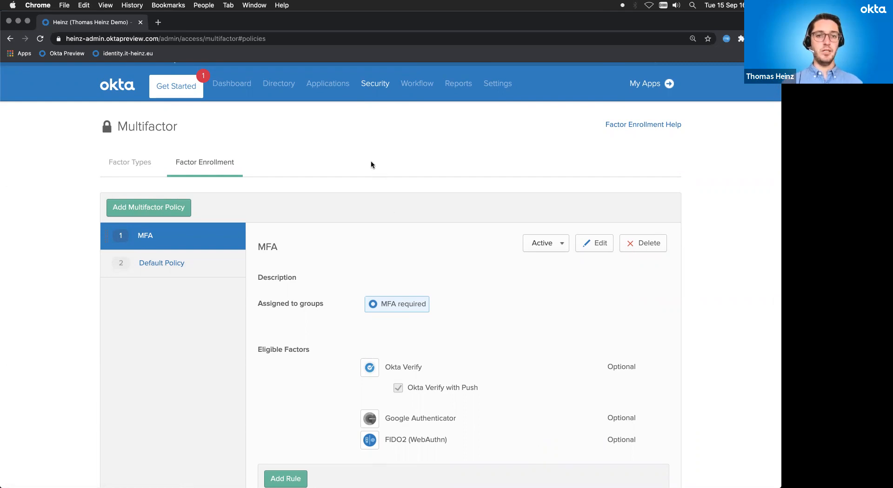
{"action": "left_click", "coordinate": [375, 82]}
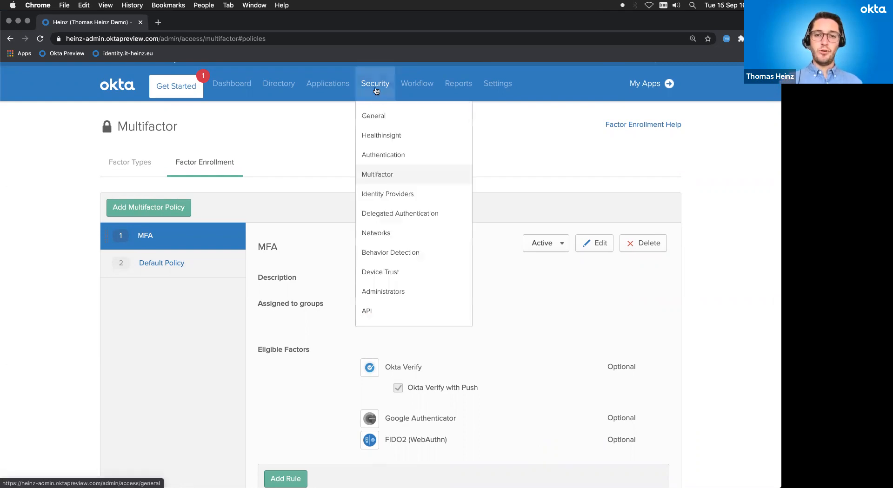
{"action": "left_click", "coordinate": [390, 252]}
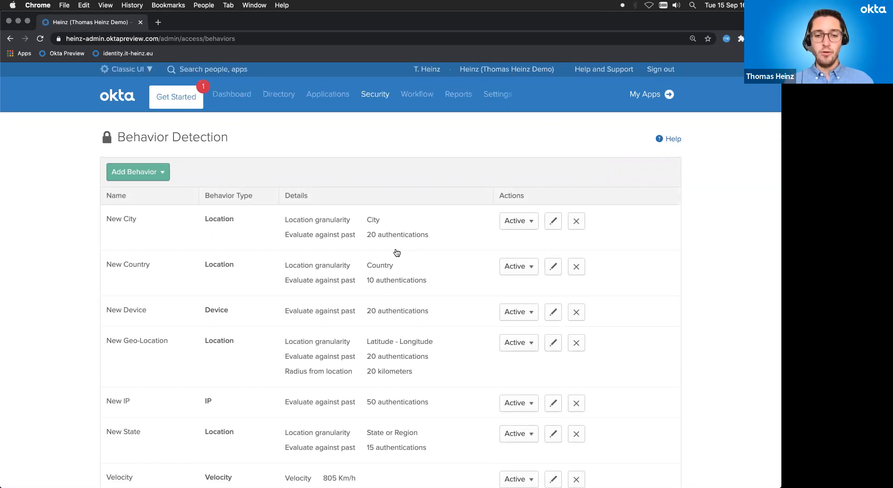
{"action": "scroll", "scroll_direction": "down", "scroll_amount": 3}
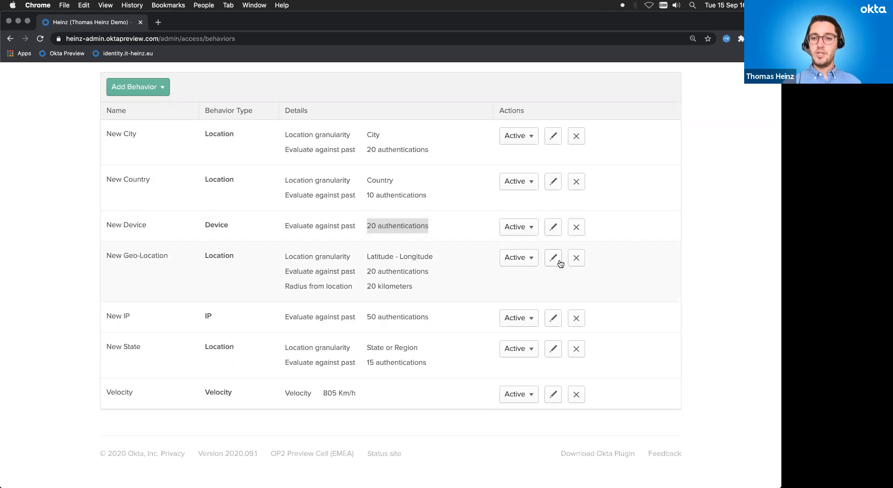
{"action": "left_click", "coordinate": [553, 258]}
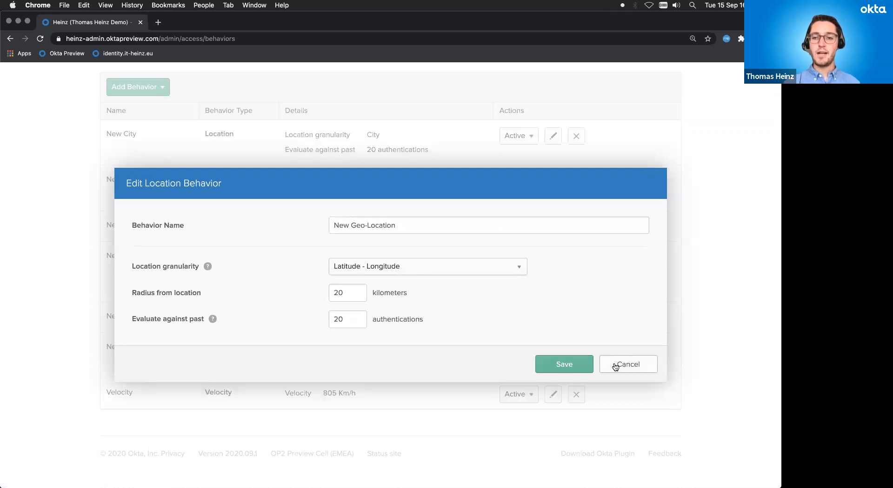
{"action": "left_click", "coordinate": [138, 86]}
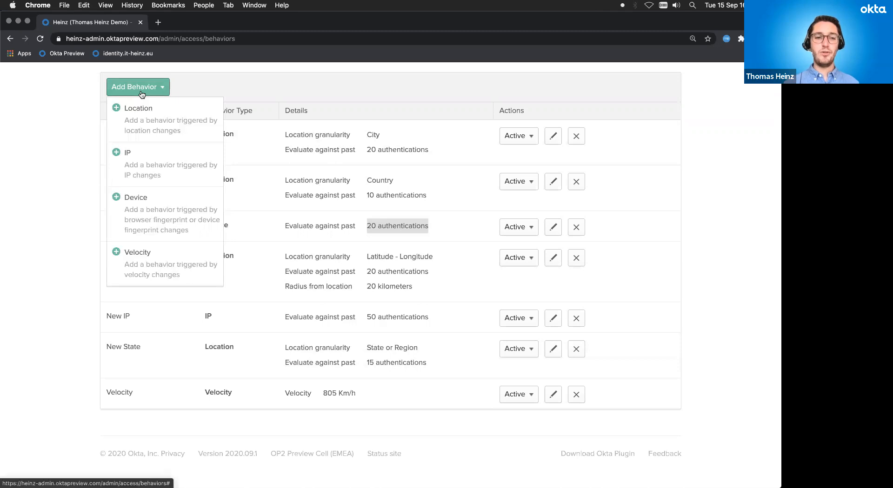
{"action": "mouse_move", "coordinate": [341, 282]}
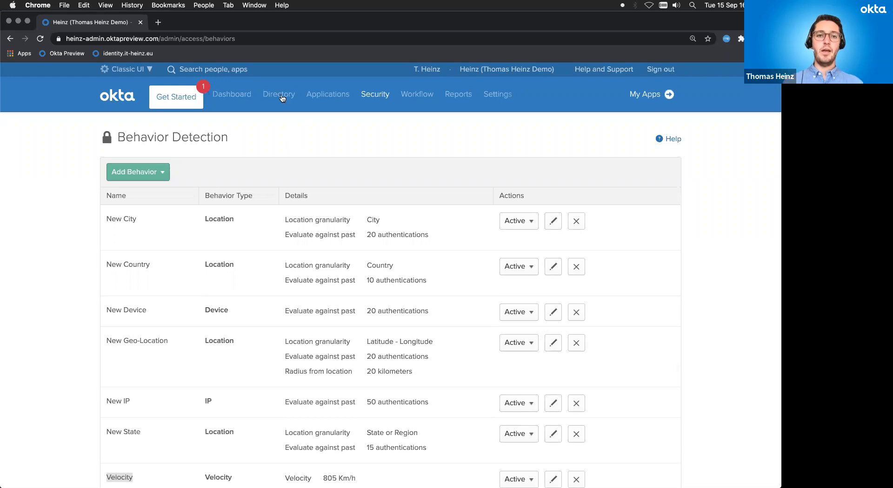
Step: Check the Groups list, then return to the Authentication password policies page
{"action": "left_click", "coordinate": [278, 94]}
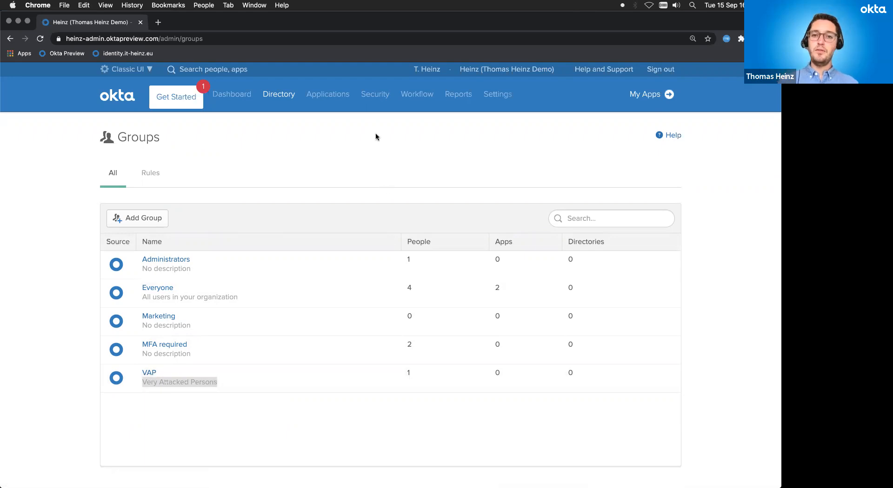
{"action": "left_click", "coordinate": [375, 94]}
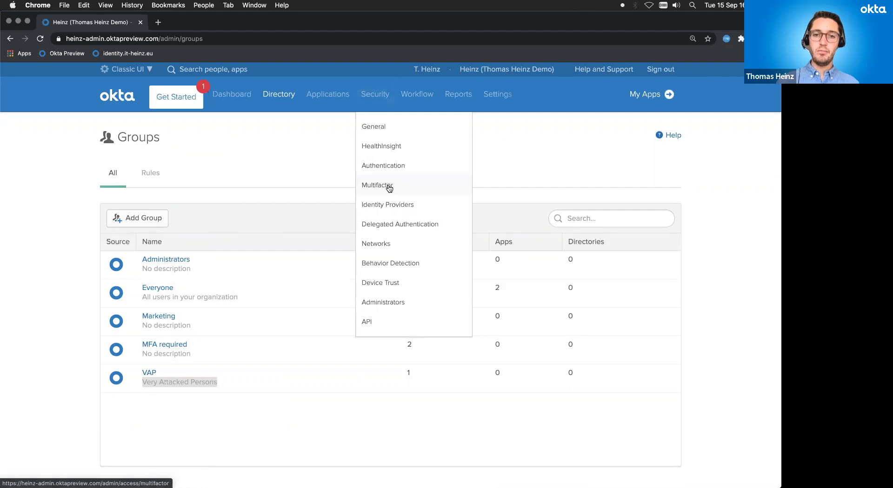
{"action": "mouse_move", "coordinate": [385, 172]}
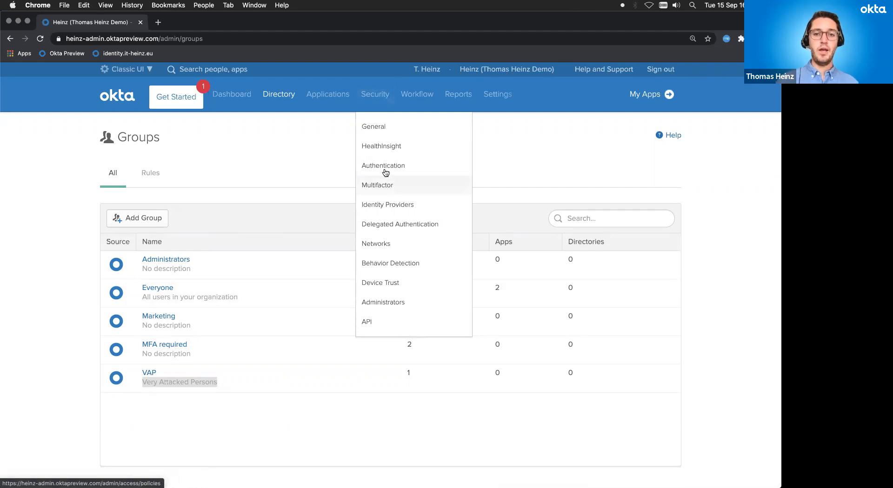
{"action": "left_click", "coordinate": [384, 165]}
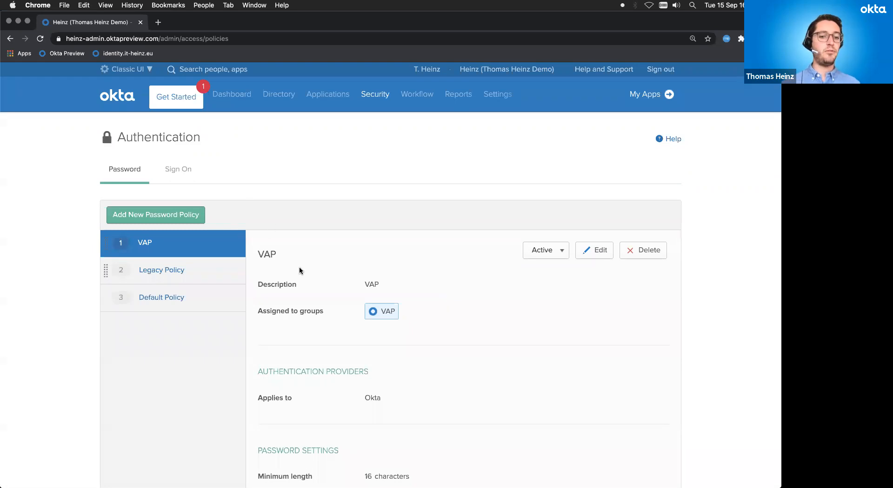
Step: Scroll through the VAP and Legacy password policies' settings and lockout rules
{"action": "scroll", "scroll_direction": "down", "scroll_amount": 3}
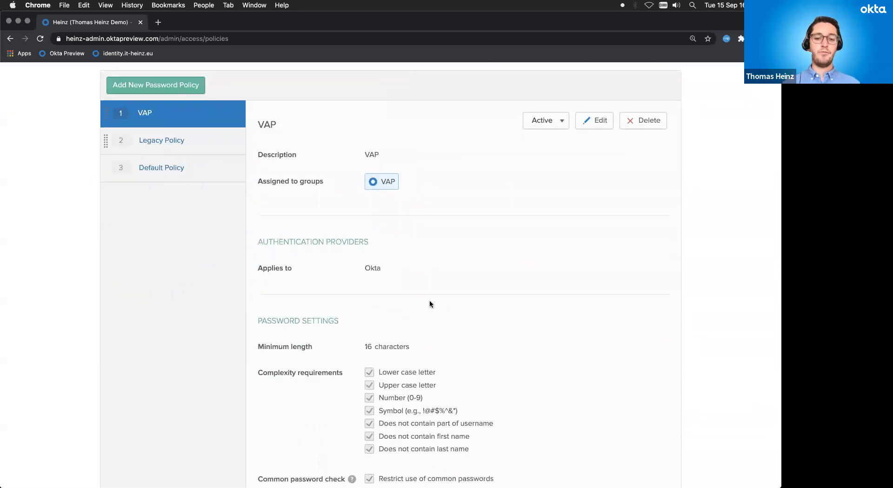
{"action": "scroll", "scroll_direction": "down", "scroll_amount": 3}
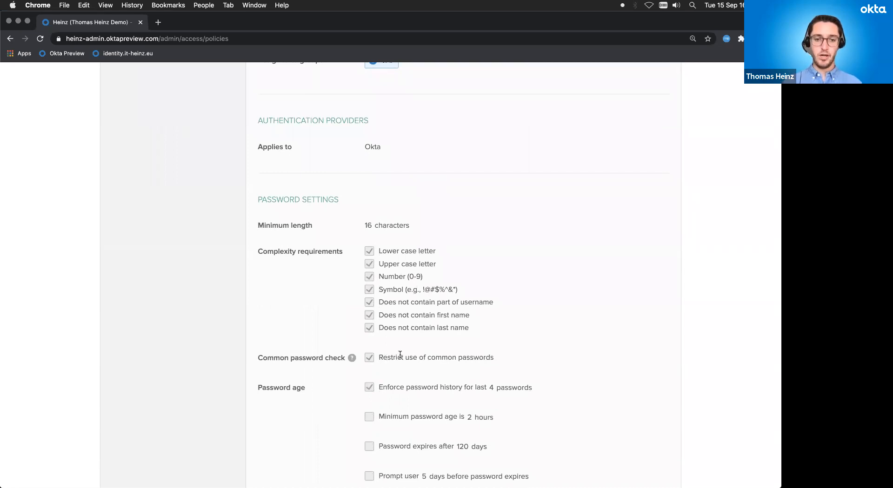
{"action": "scroll", "scroll_direction": "down", "scroll_amount": 3}
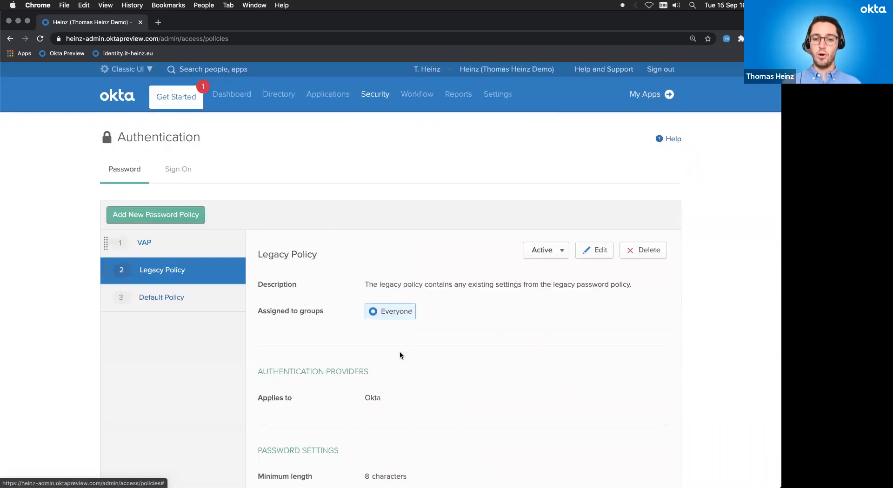
{"action": "scroll", "scroll_direction": "down", "scroll_amount": 3}
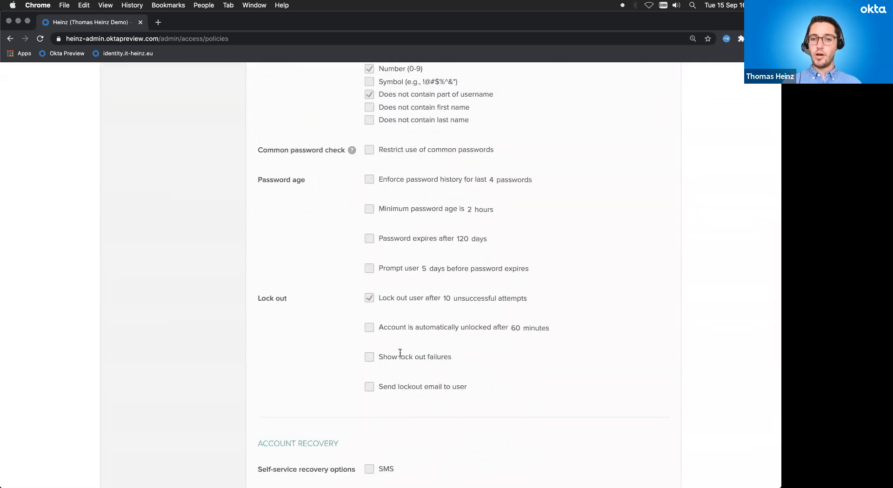
{"action": "mouse_move", "coordinate": [460, 294]}
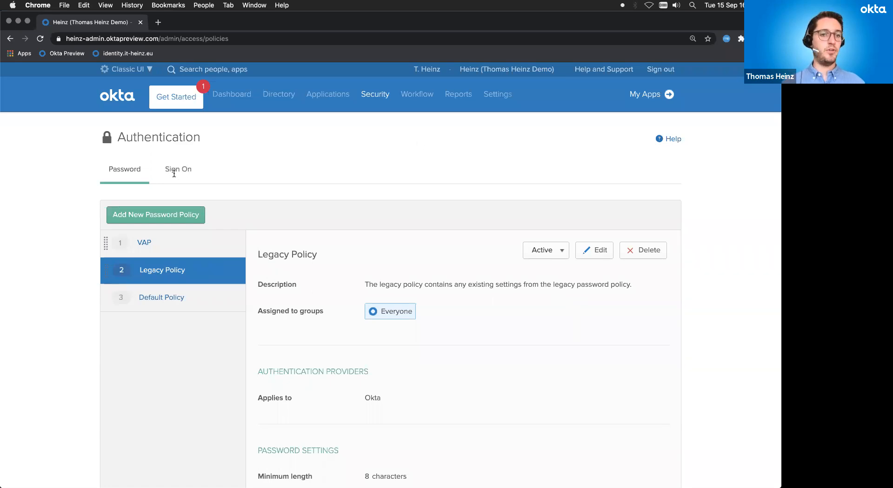
Step: Show the VAP sign-on policy's rules: MFA allowing access and Tor denying it
{"action": "left_click", "coordinate": [178, 169]}
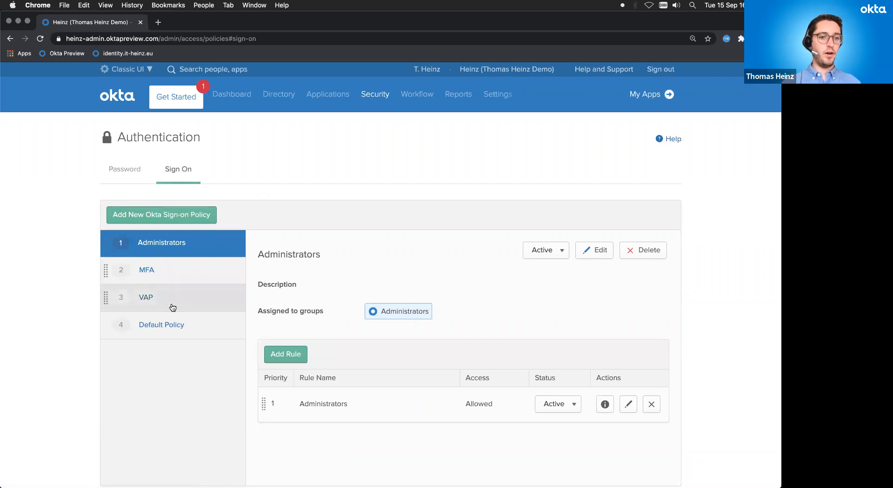
{"action": "left_click", "coordinate": [146, 297]}
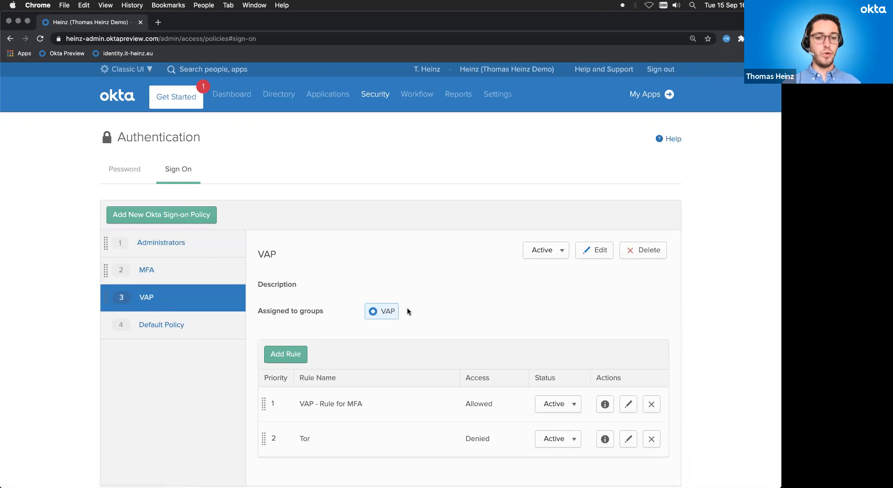
{"action": "mouse_move", "coordinate": [493, 421]}
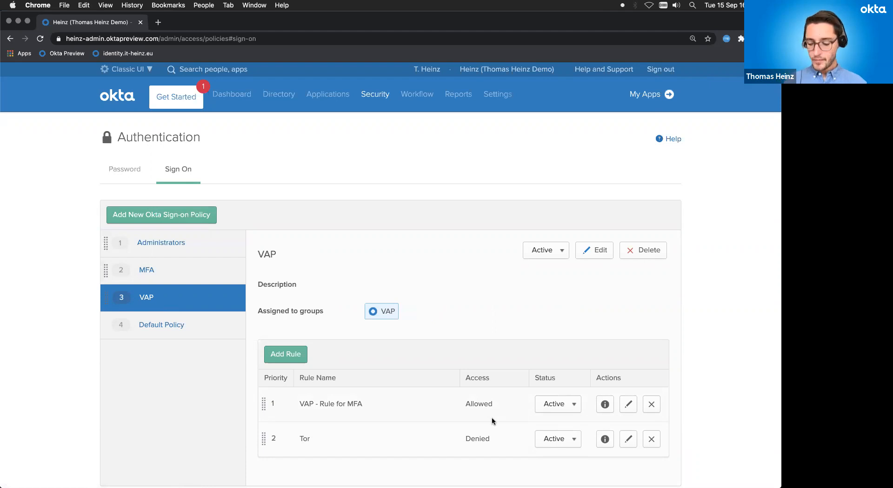
{"action": "mouse_move", "coordinate": [359, 214]}
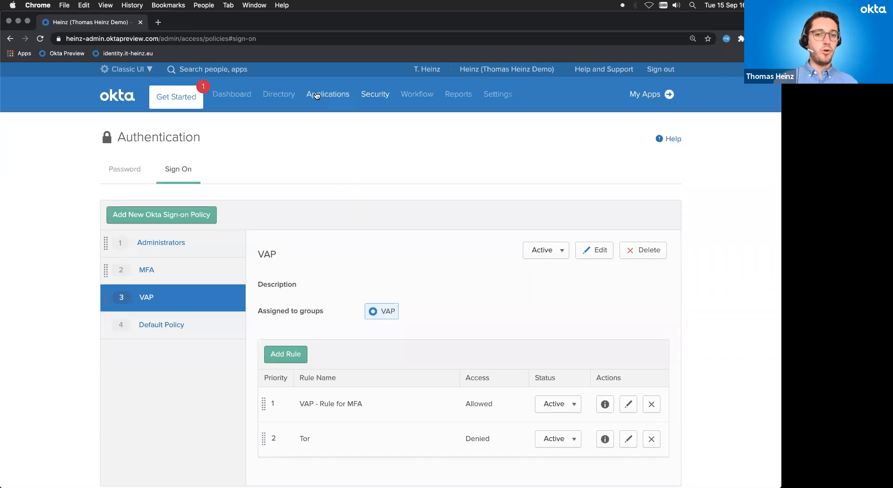
Step: Show the Asana application's Sign On policy with its single default rule allowing access from anywhere
{"action": "left_click", "coordinate": [327, 94]}
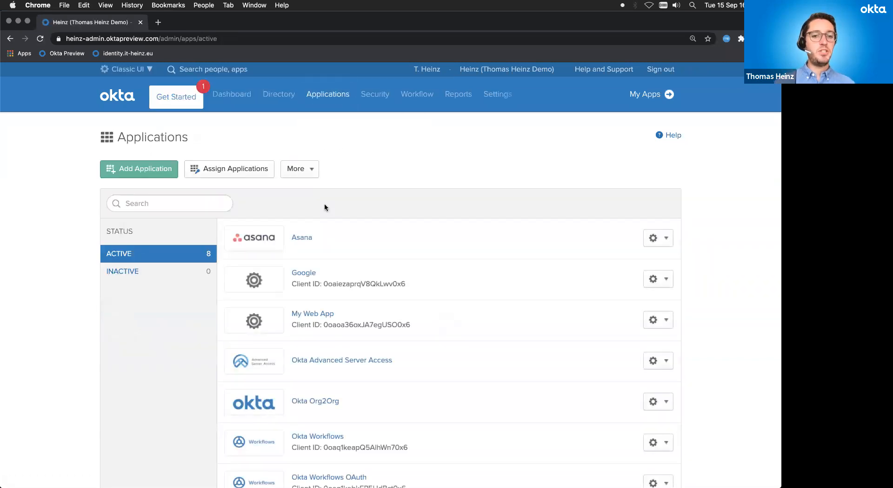
{"action": "left_click", "coordinate": [301, 237]}
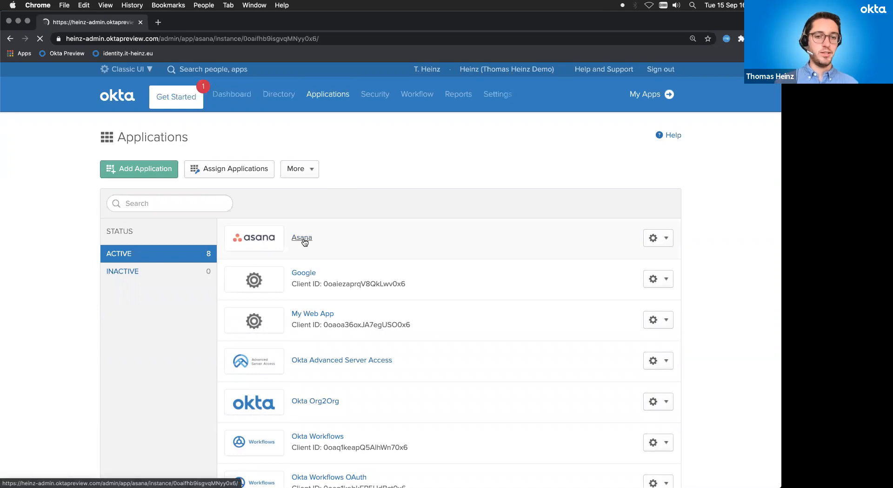
{"action": "left_click", "coordinate": [302, 238]}
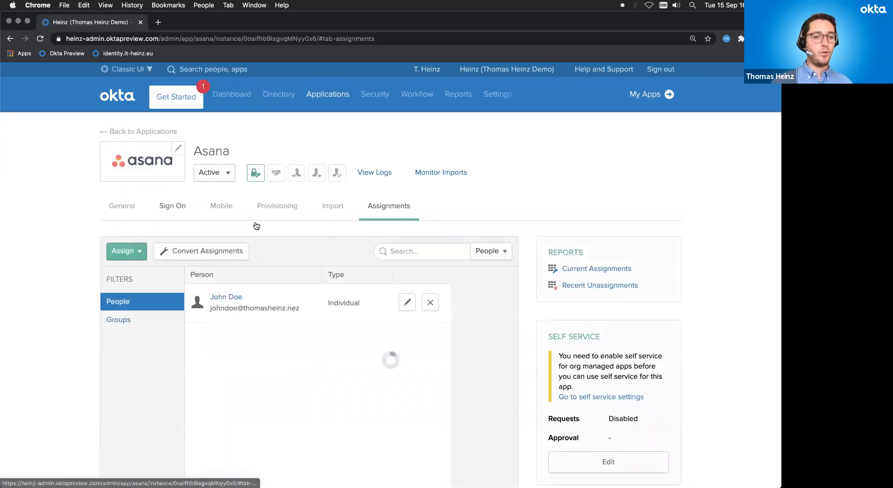
{"action": "left_click", "coordinate": [172, 205]}
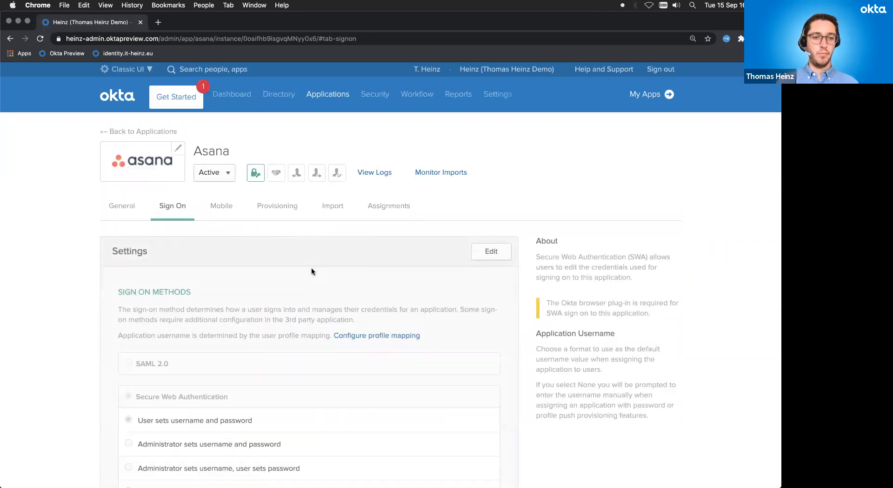
{"action": "scroll", "scroll_direction": "down", "scroll_amount": 3}
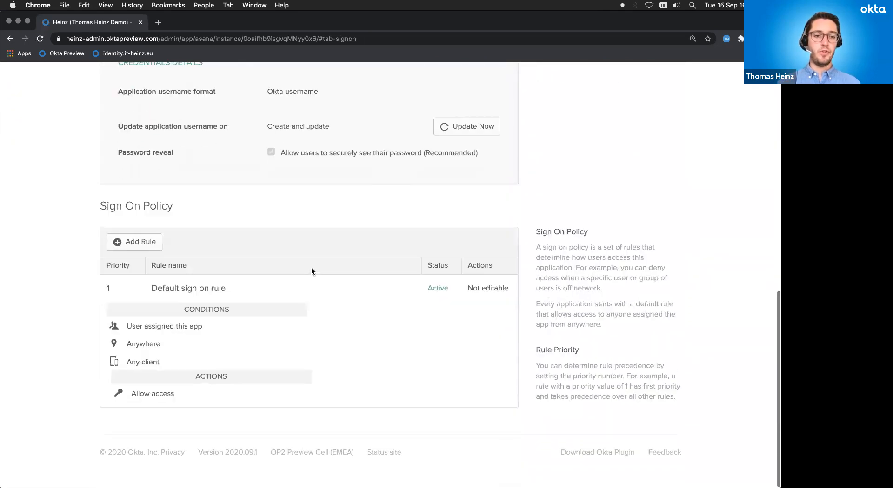
{"action": "mouse_move", "coordinate": [141, 243]}
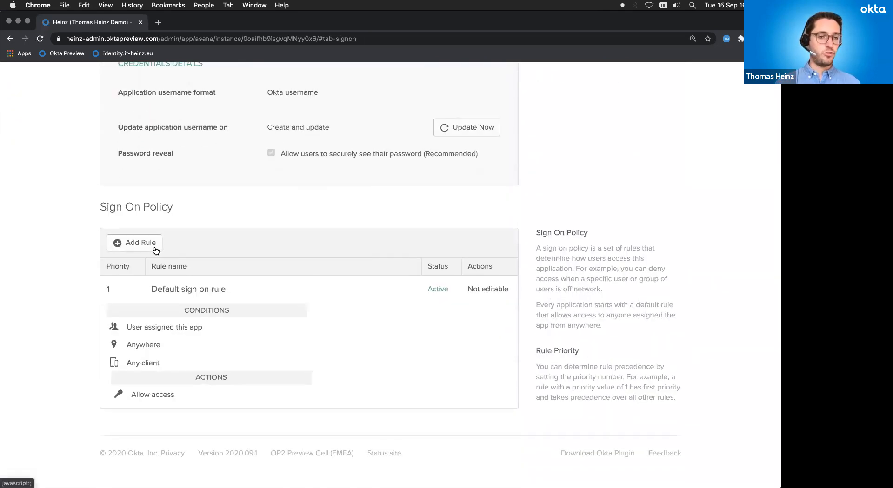
Step: Start a new Asana sign-on rule scoped to the VAP group only
{"action": "left_click", "coordinate": [141, 243]}
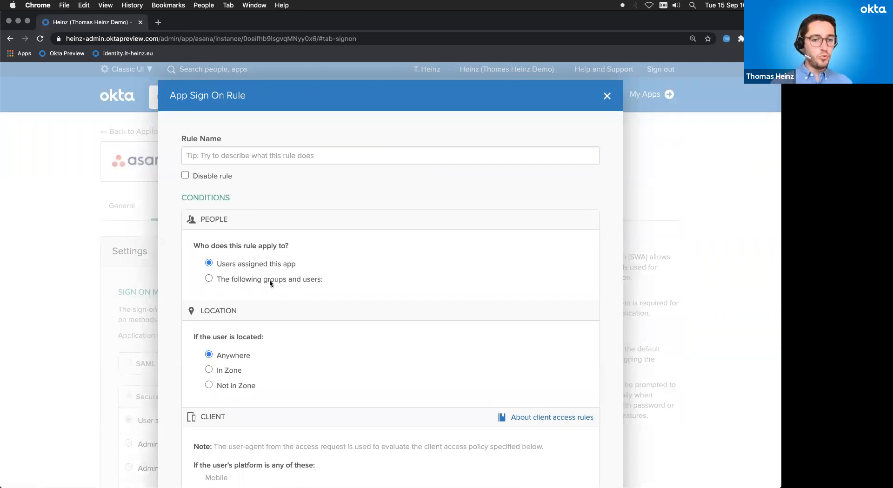
{"action": "left_click", "coordinate": [209, 279]}
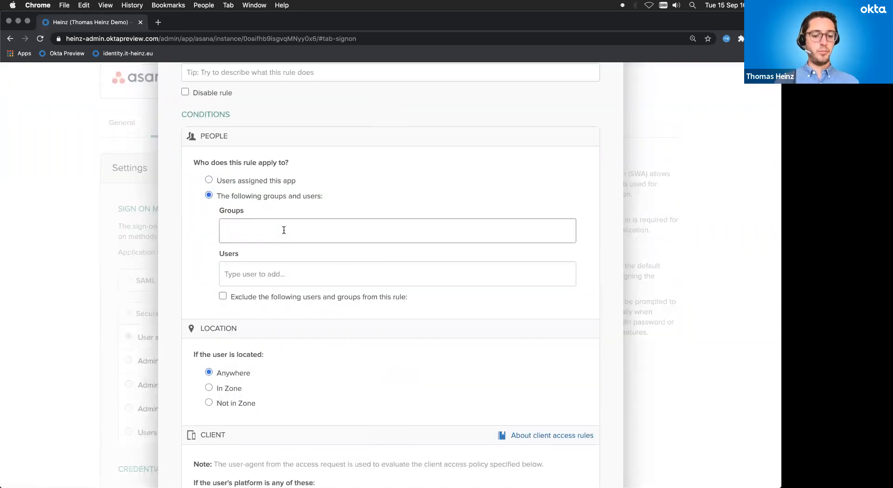
{"action": "type", "text": "VAT"}
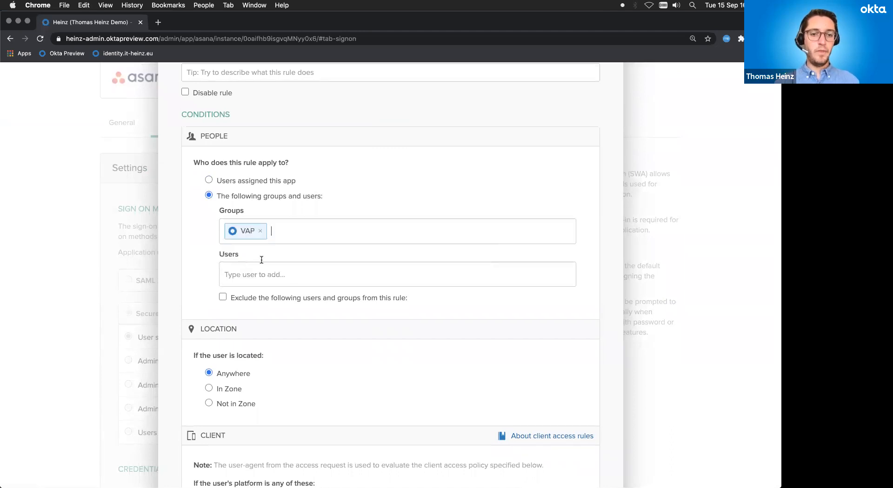
{"action": "scroll", "scroll_direction": "down", "scroll_amount": 3}
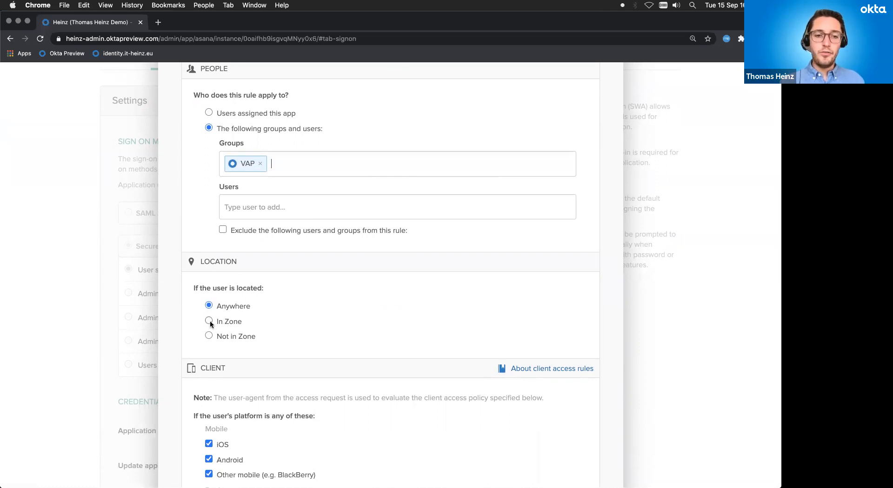
Step: Restrict the rule to the Tor network zone with access denied and save it
{"action": "left_click", "coordinate": [210, 321]}
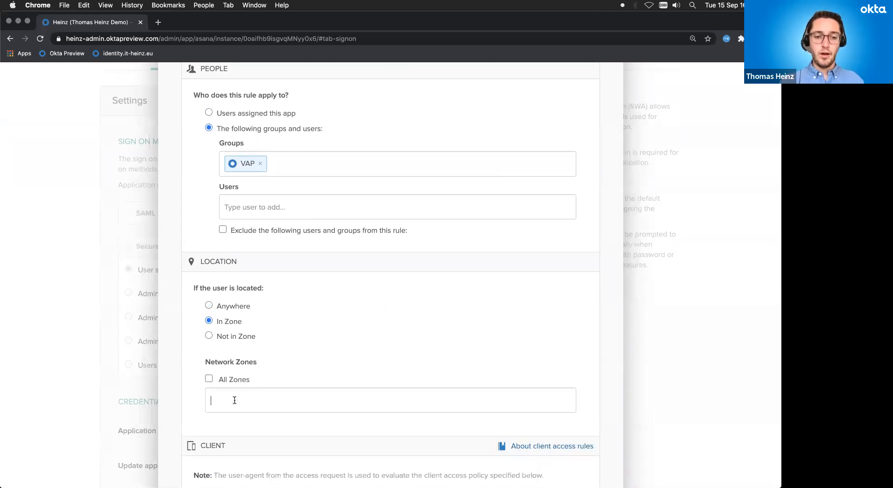
{"action": "type", "text": "tor"}
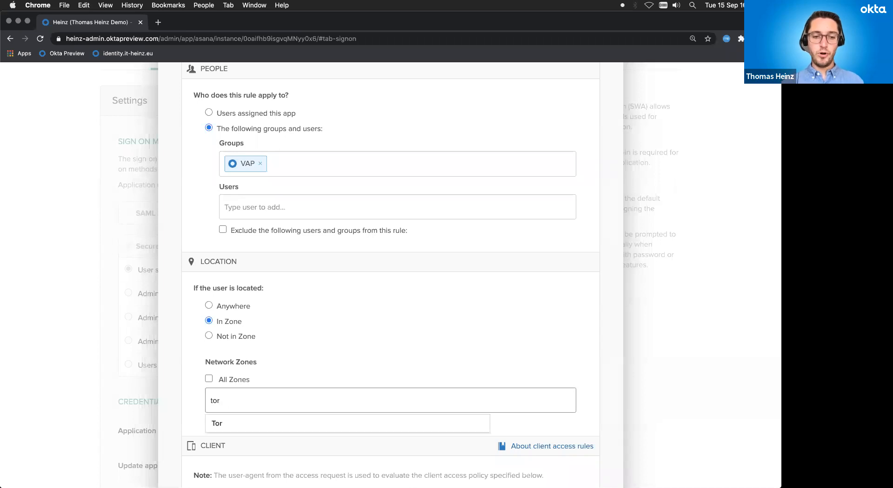
{"action": "left_click", "coordinate": [217, 423]}
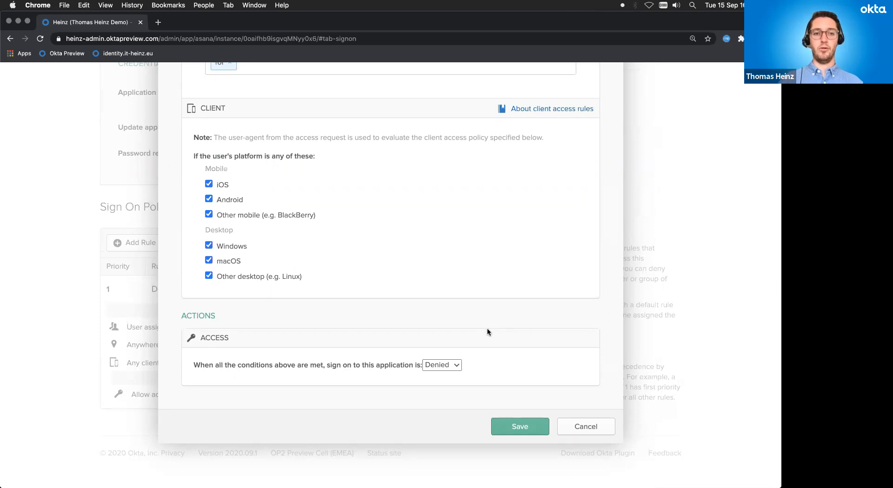
{"action": "left_click", "coordinate": [585, 427]}
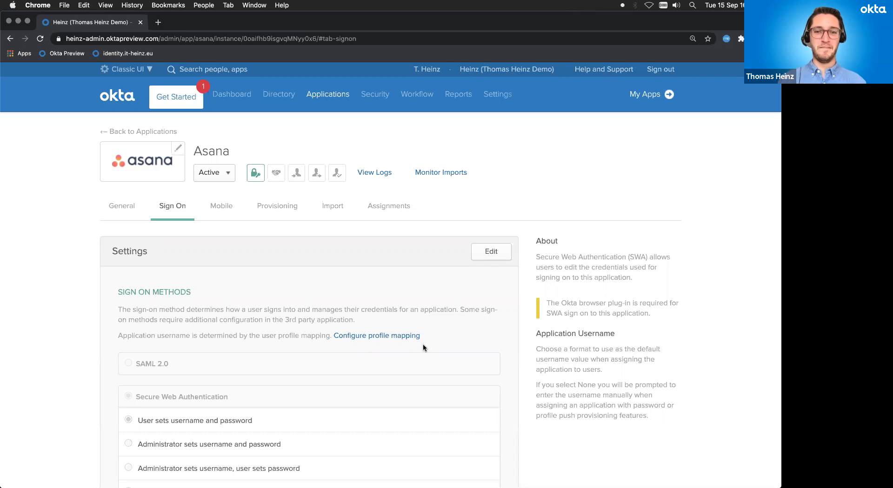
{"action": "mouse_move", "coordinate": [424, 336]}
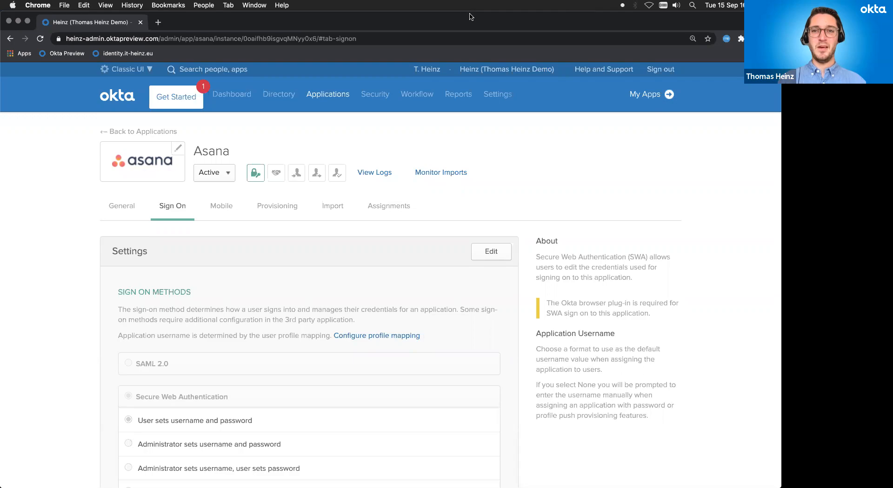
{"action": "left_click", "coordinate": [375, 94]}
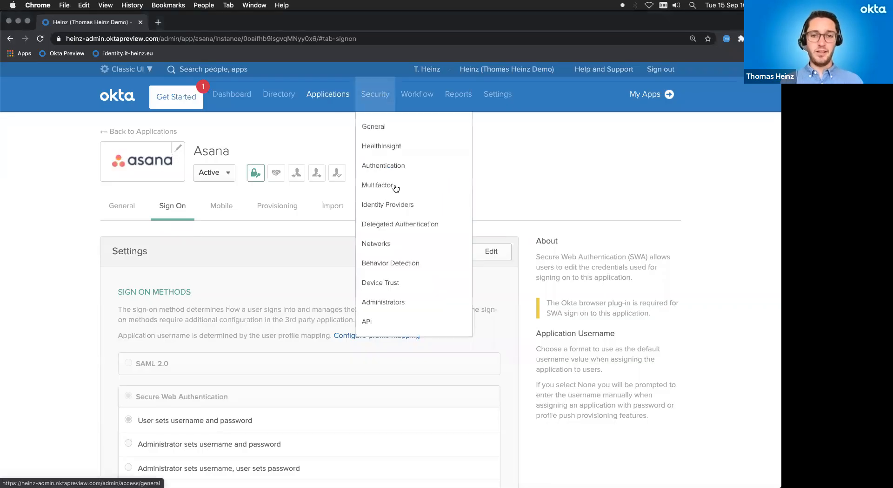
Step: Show the FIDO2 (WebAuthn) factor's details from the Multifactor factor types list
{"action": "left_click", "coordinate": [378, 186]}
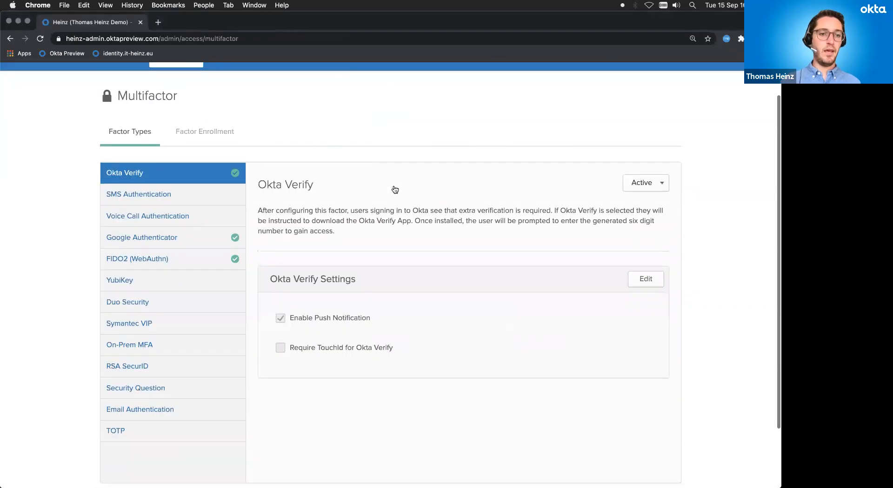
{"action": "scroll", "scroll_direction": "down", "scroll_amount": 3}
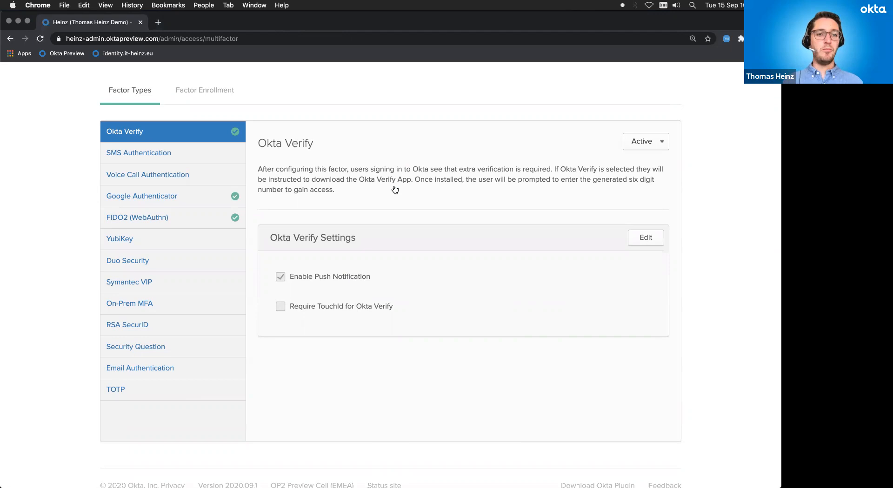
{"action": "left_click", "coordinate": [138, 217]}
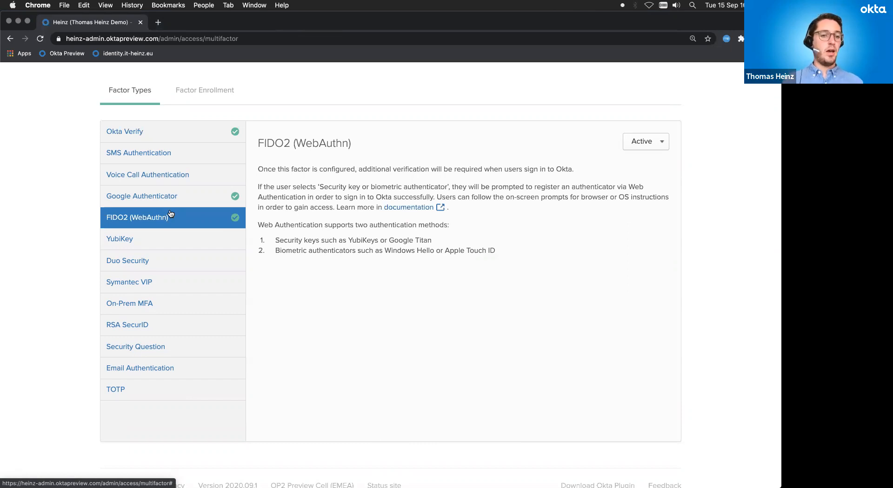
{"action": "mouse_move", "coordinate": [189, 328]}
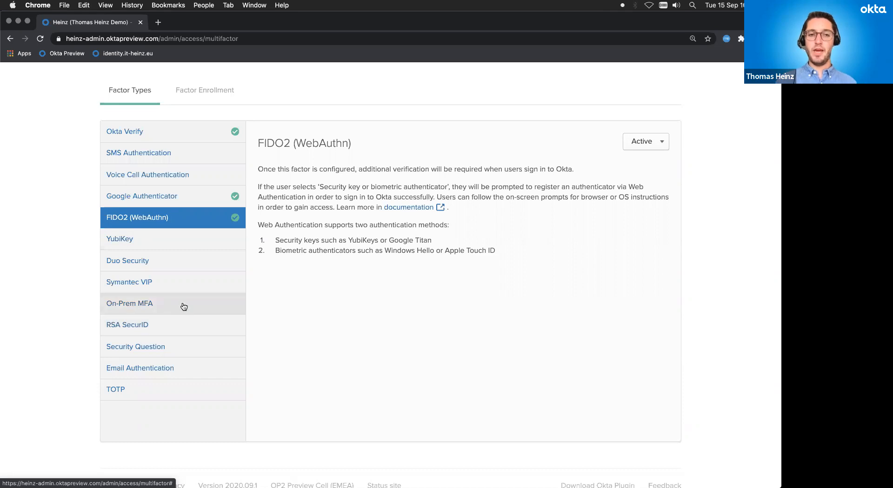
{"action": "mouse_move", "coordinate": [184, 320]}
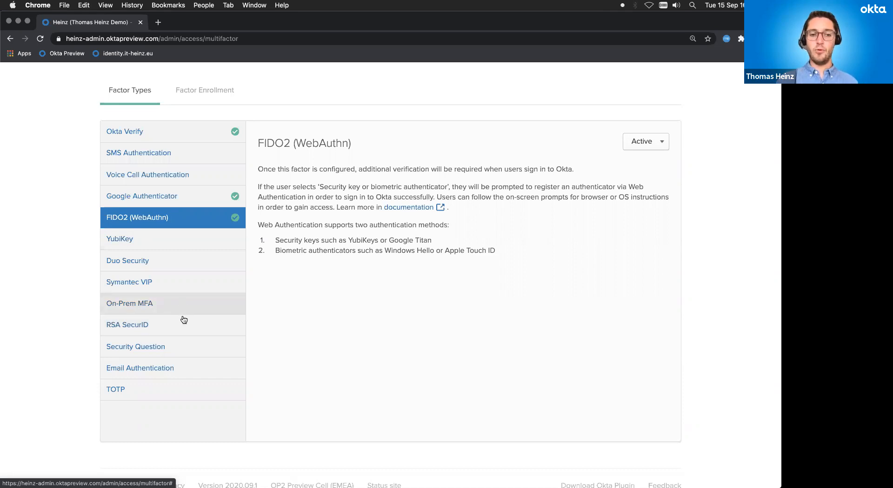